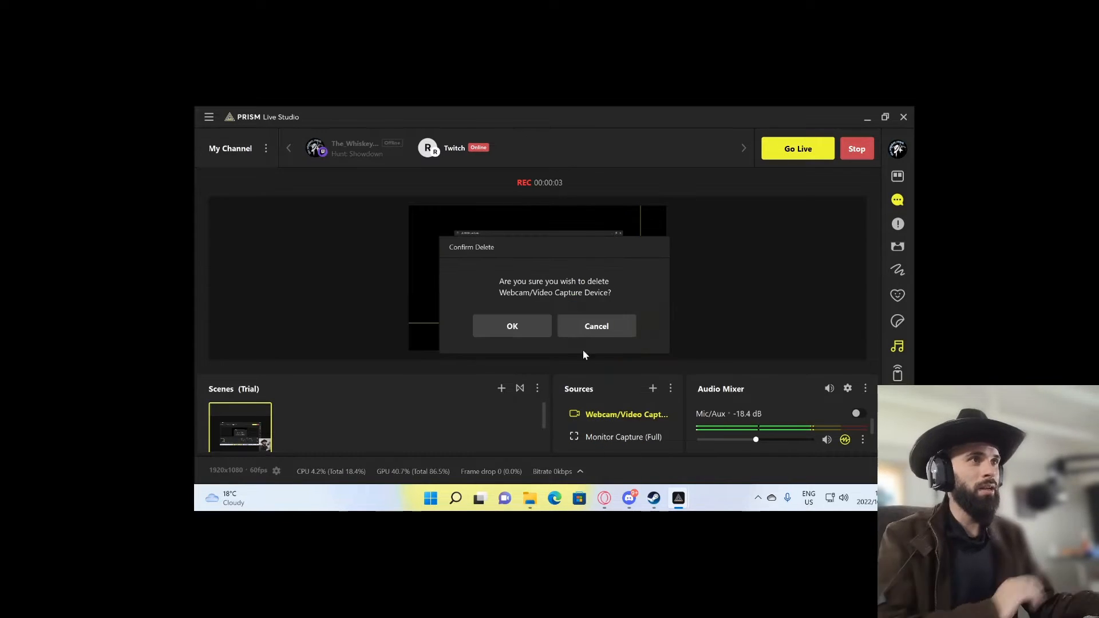
- Delete the old webcam source, then start Iriun Webcam in the background
left_click(512, 326)
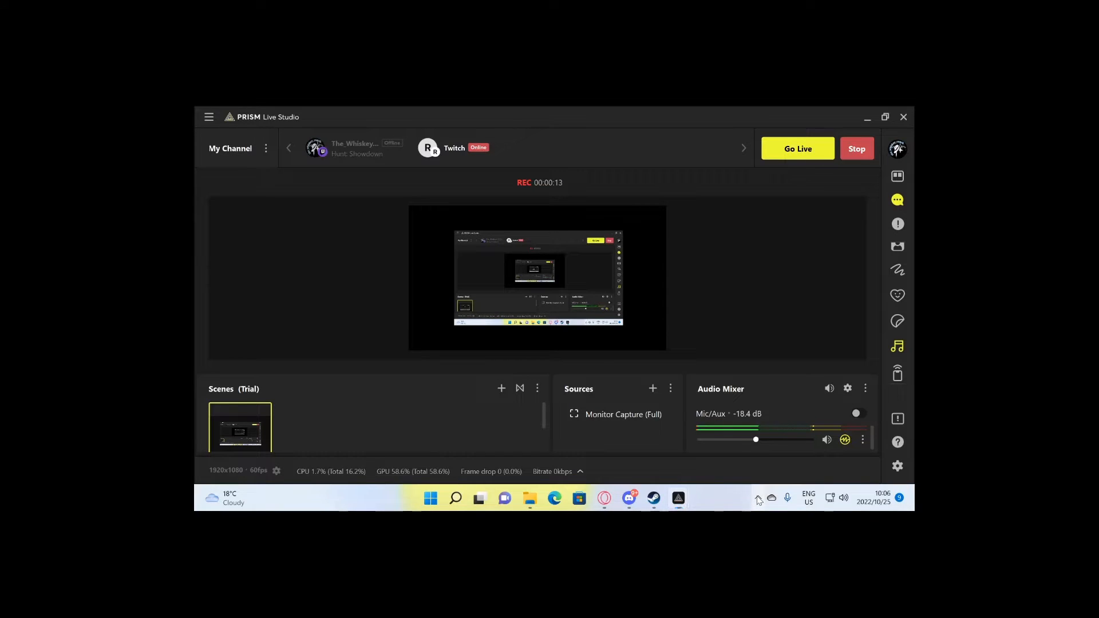
left_click(756, 499)
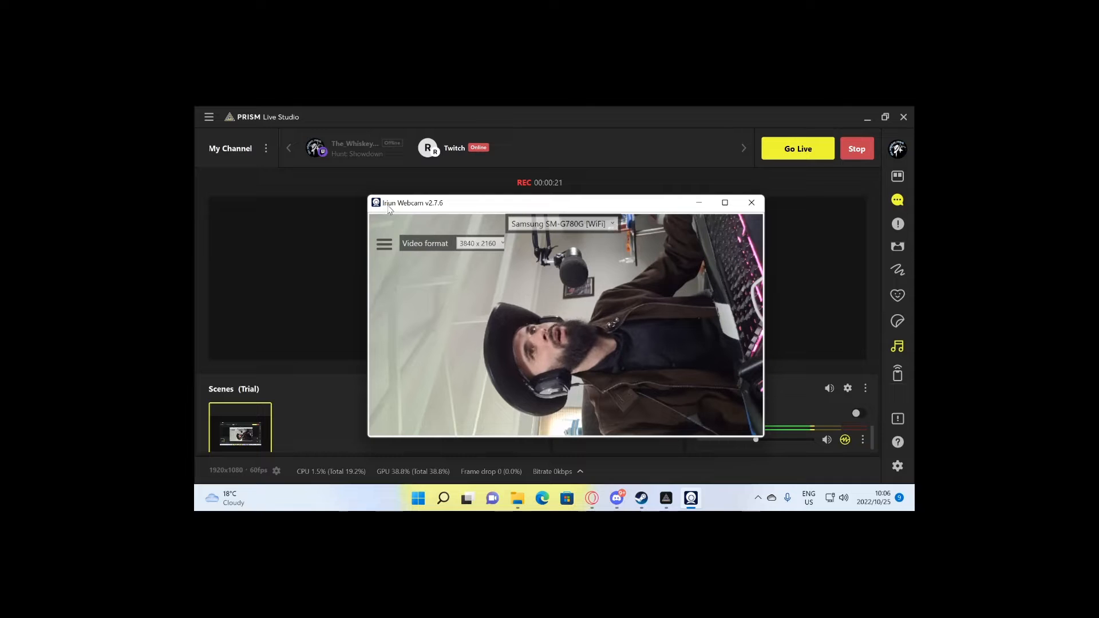
mouse_move(396, 212)
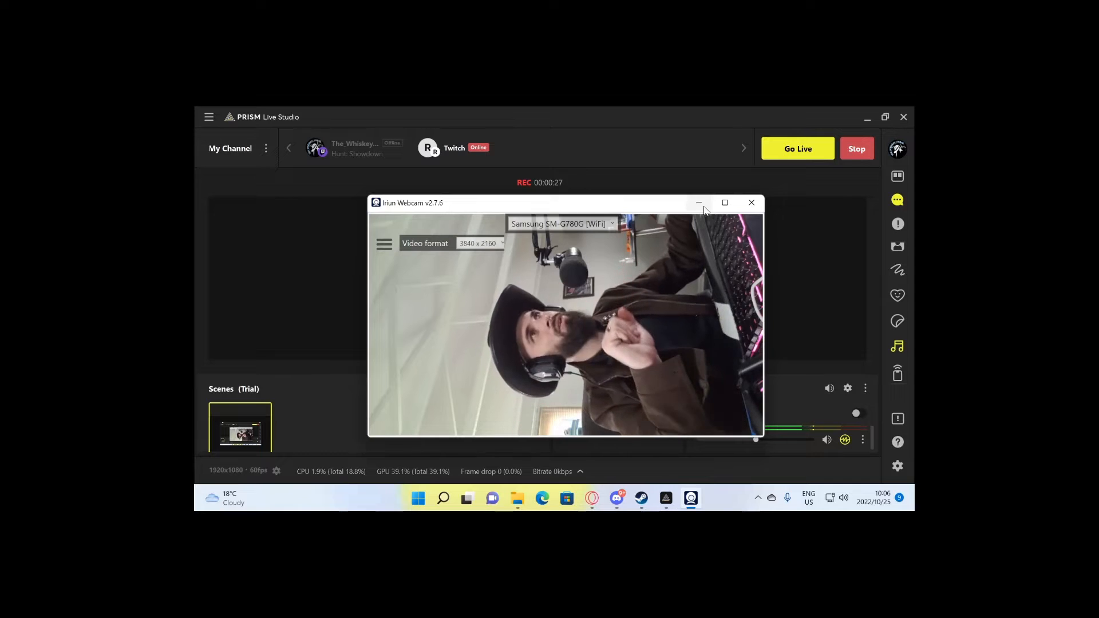
left_click(752, 203)
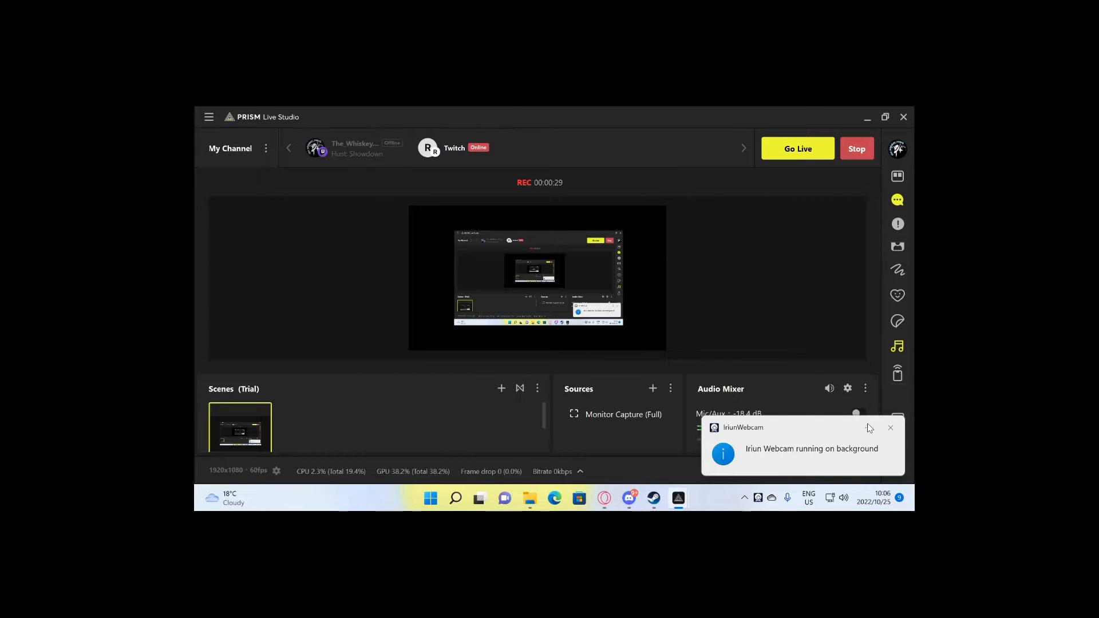
mouse_move(408, 297)
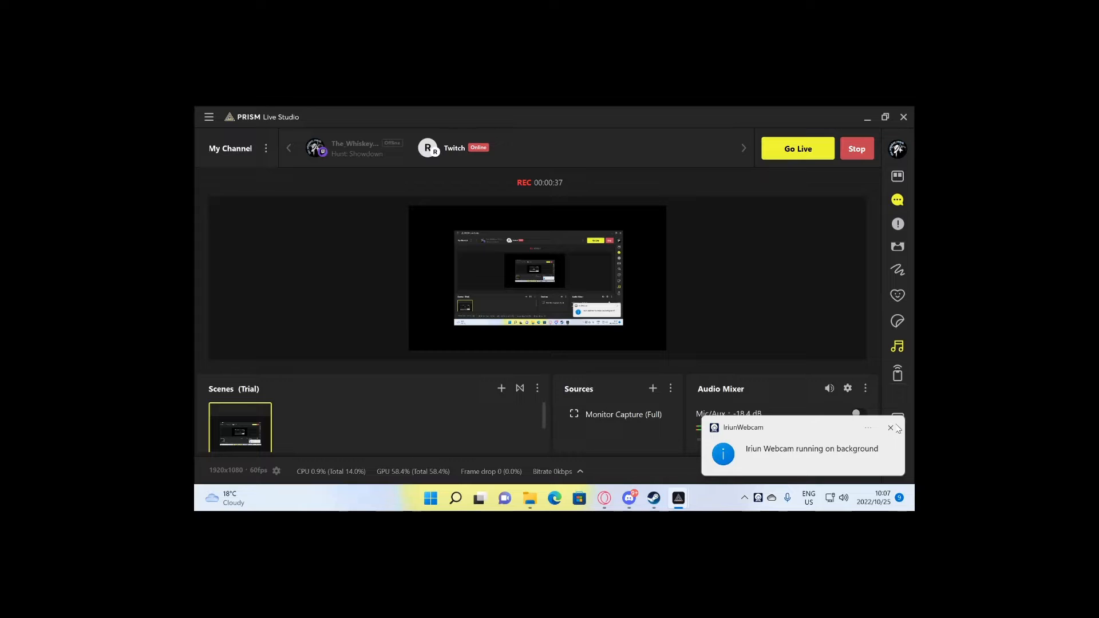
left_click(890, 428)
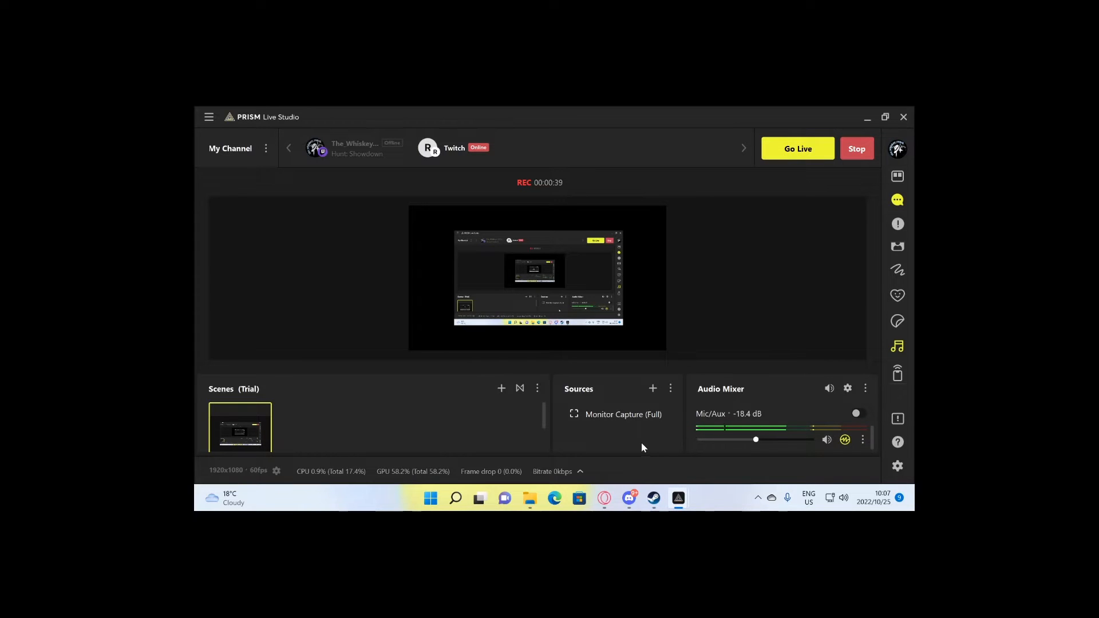
mouse_move(744, 499)
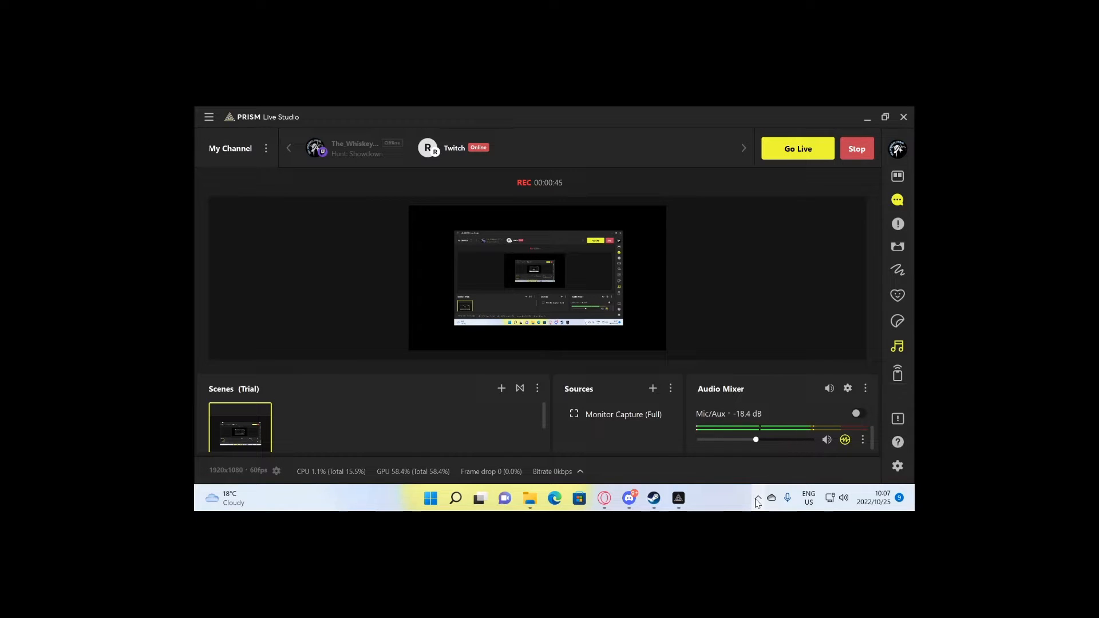
left_click(756, 498)
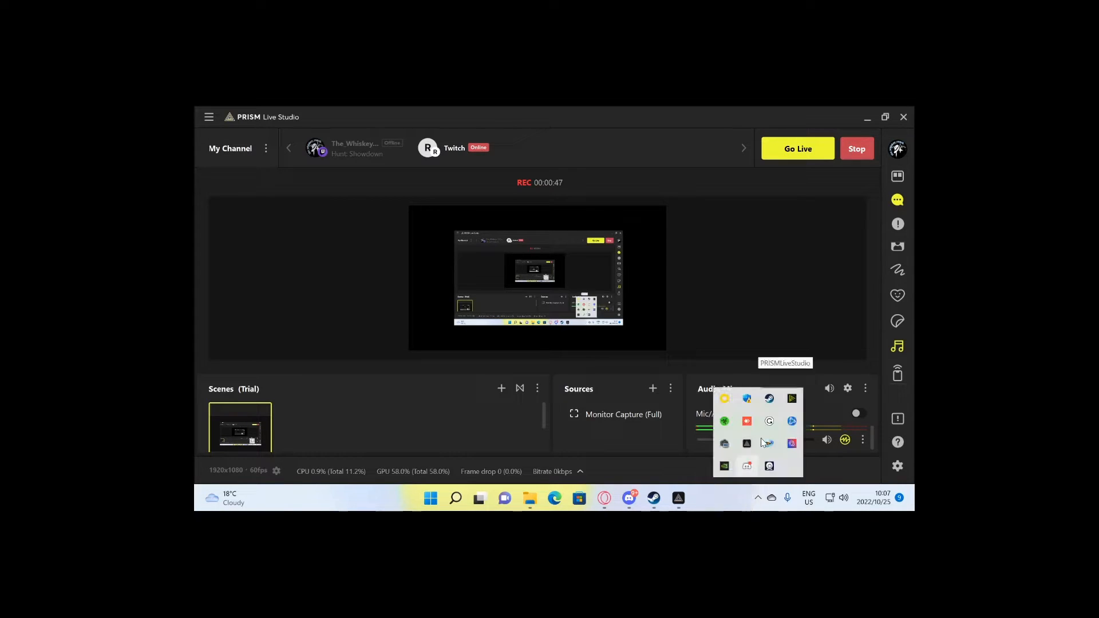
left_click(791, 398)
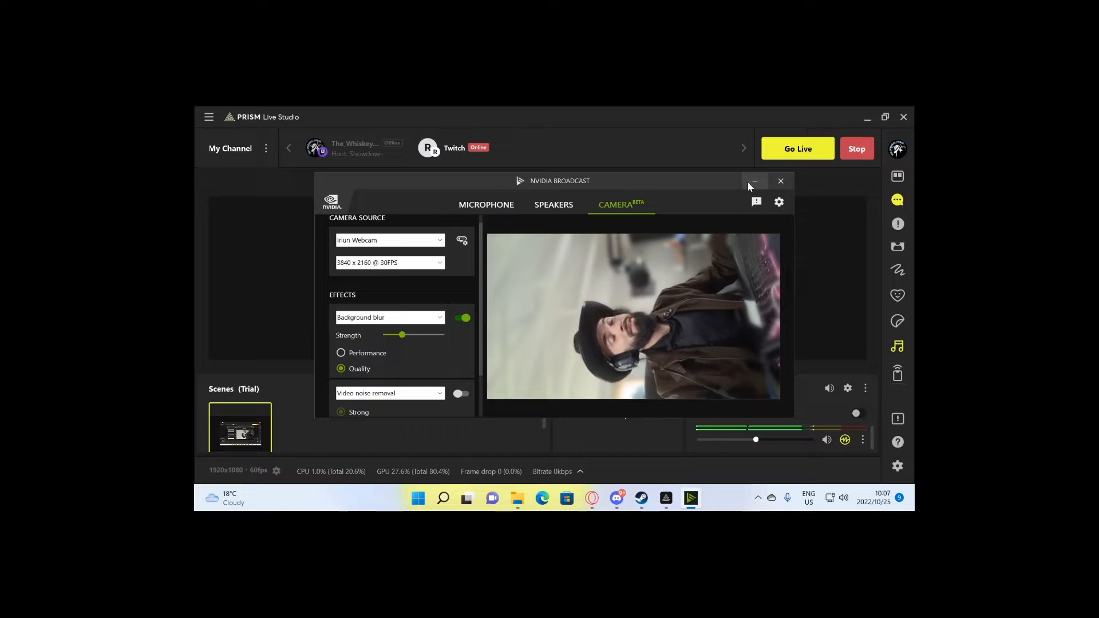
left_click(753, 181)
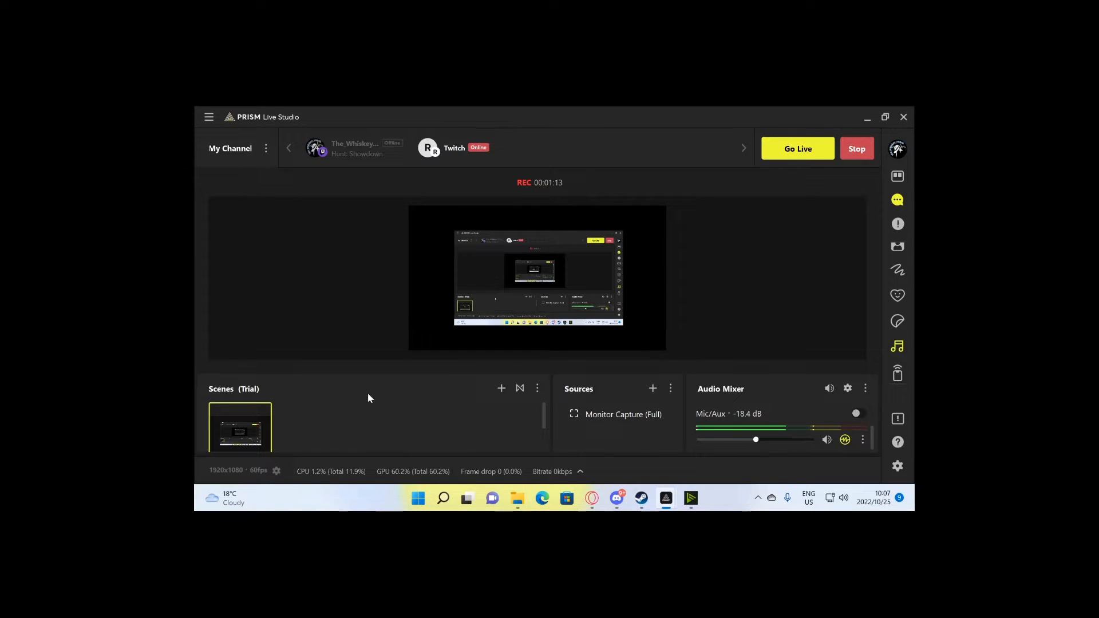
mouse_move(637, 404)
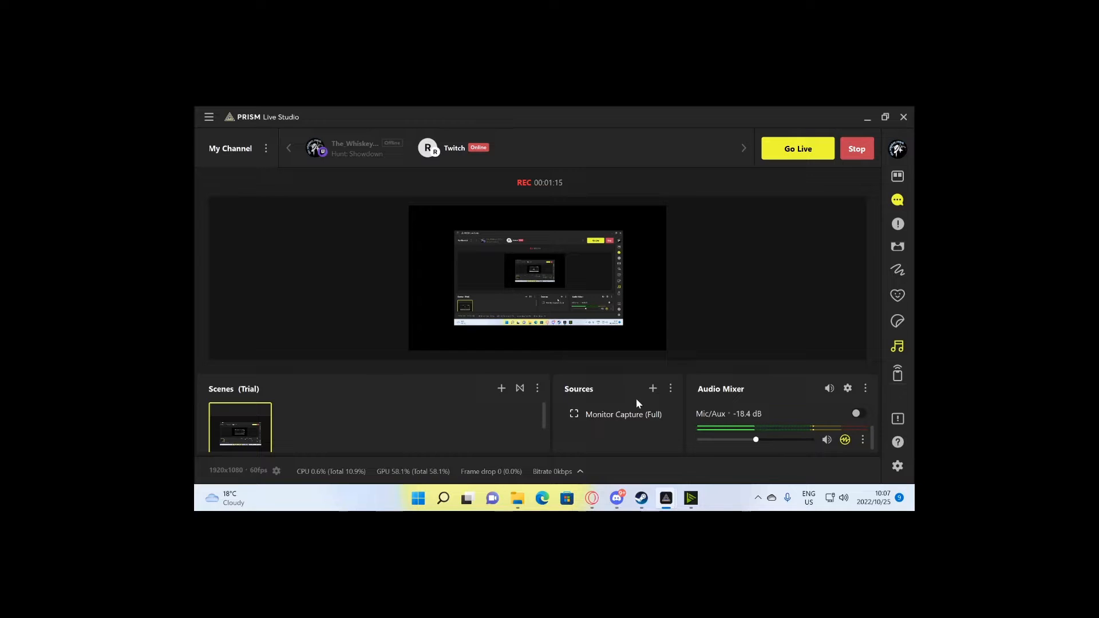
- Add a Webcam/Video Capture Device source named 'PHONE CAM'
left_click(652, 389)
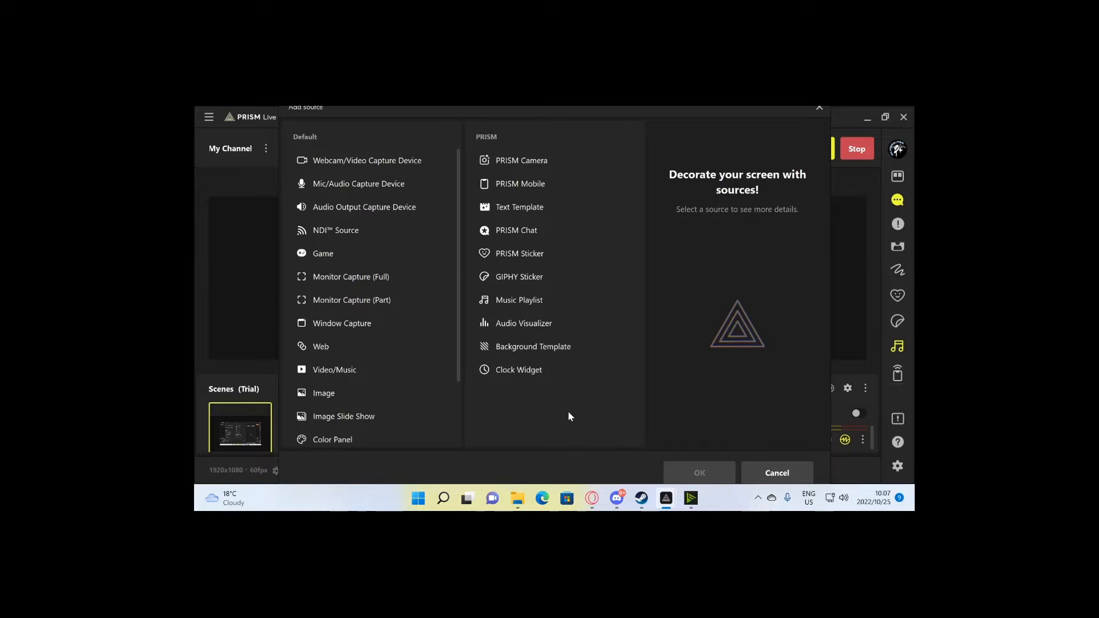
mouse_move(403, 144)
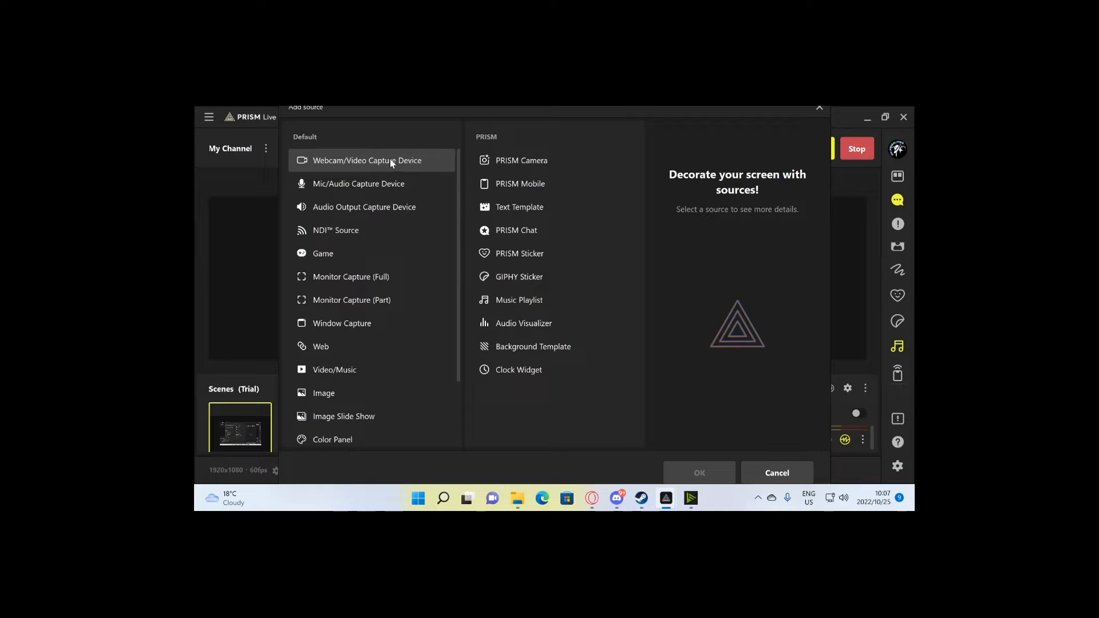
left_click(370, 160)
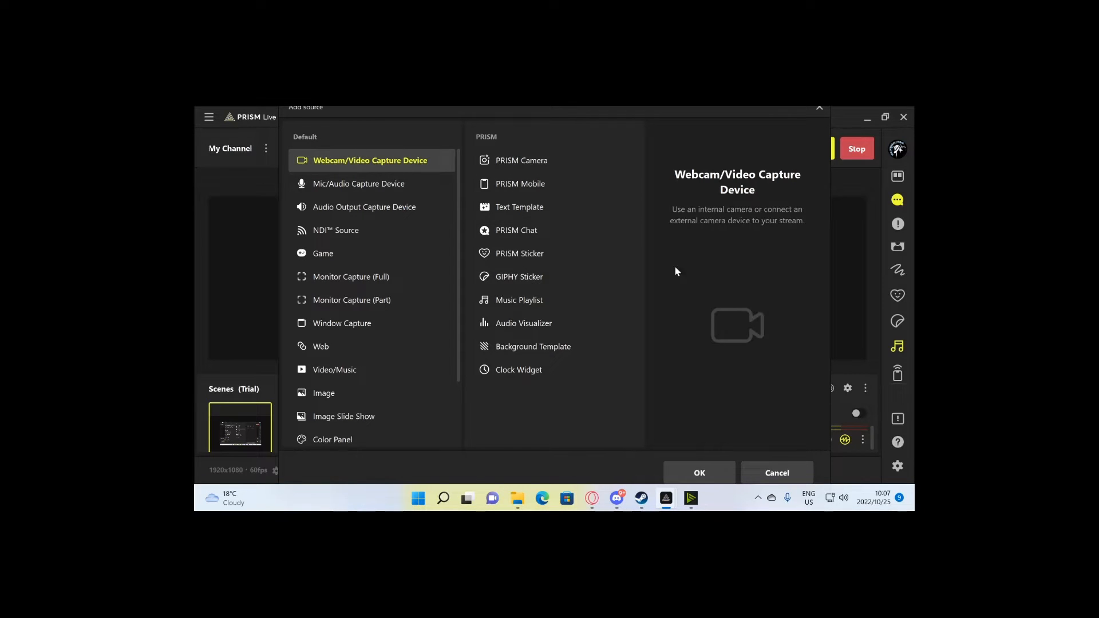
left_click(699, 472)
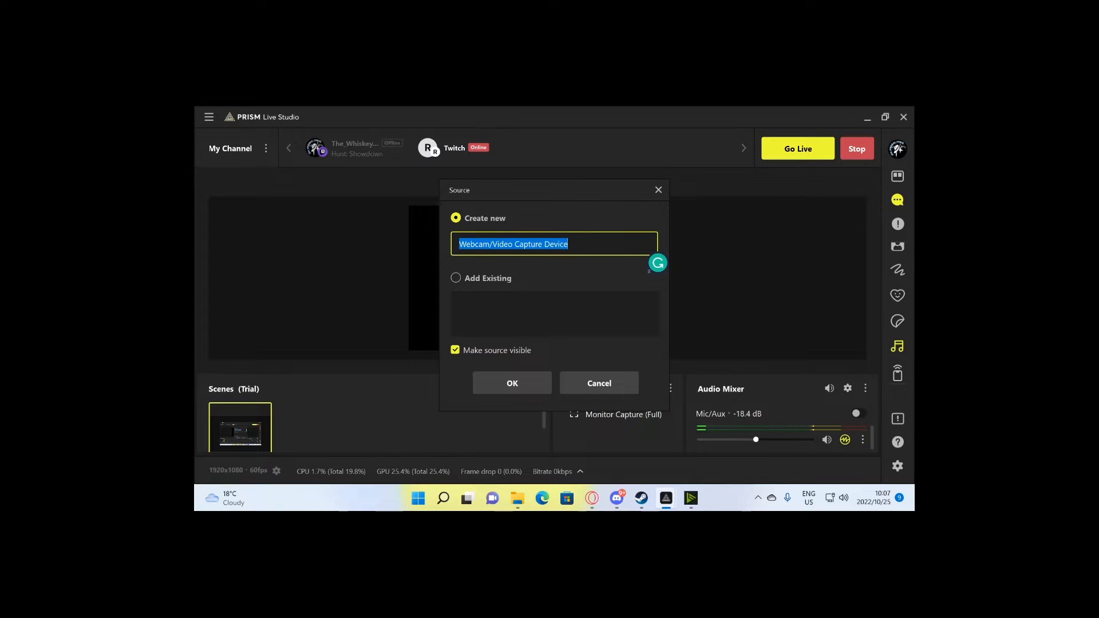
type("PHONE")
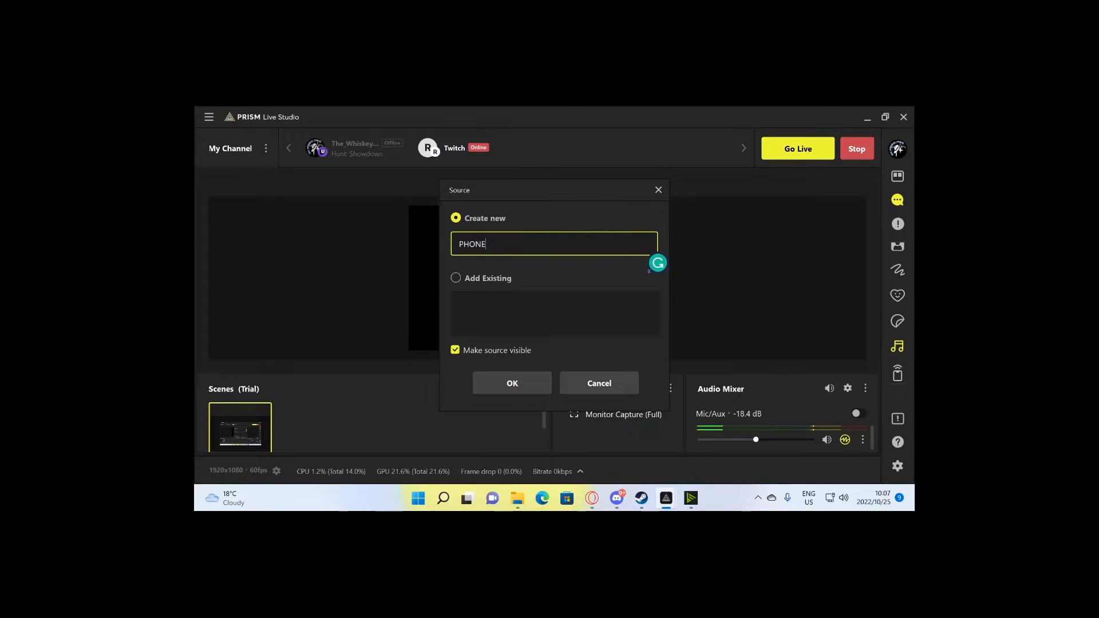
type("CAM")
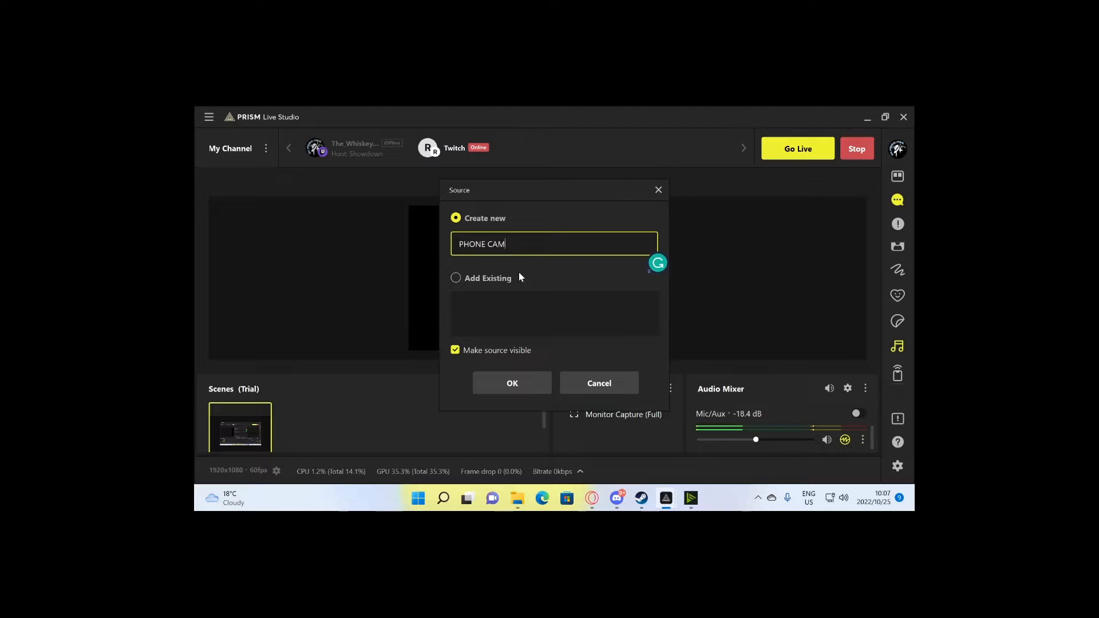
- Create the PHONE CAM source with Iriun Webcam as its capture device
left_click(512, 383)
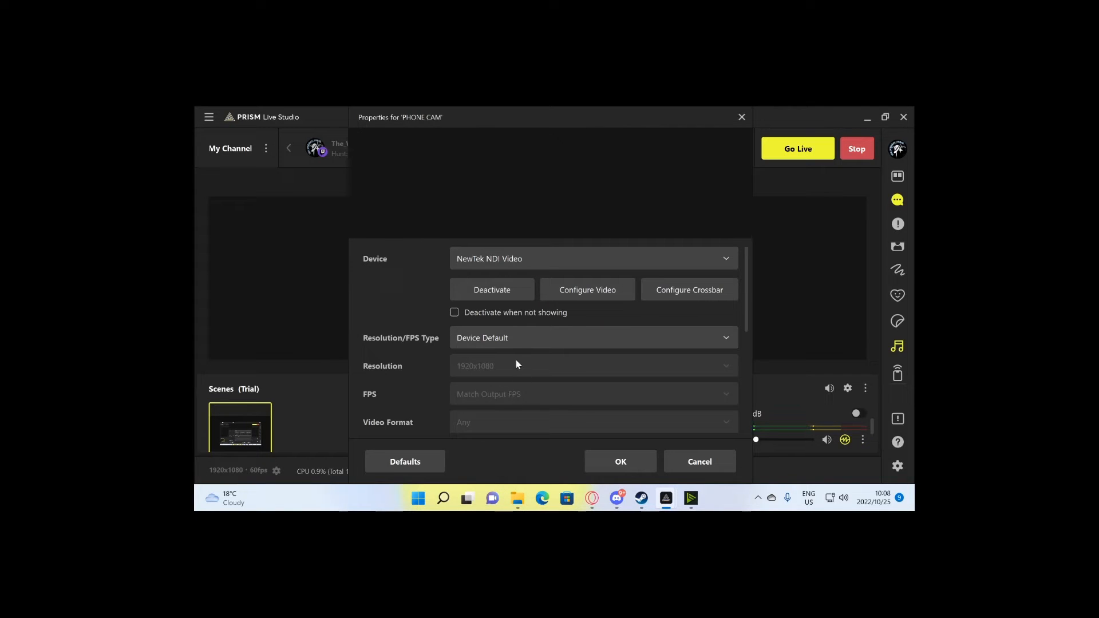
mouse_move(571, 262)
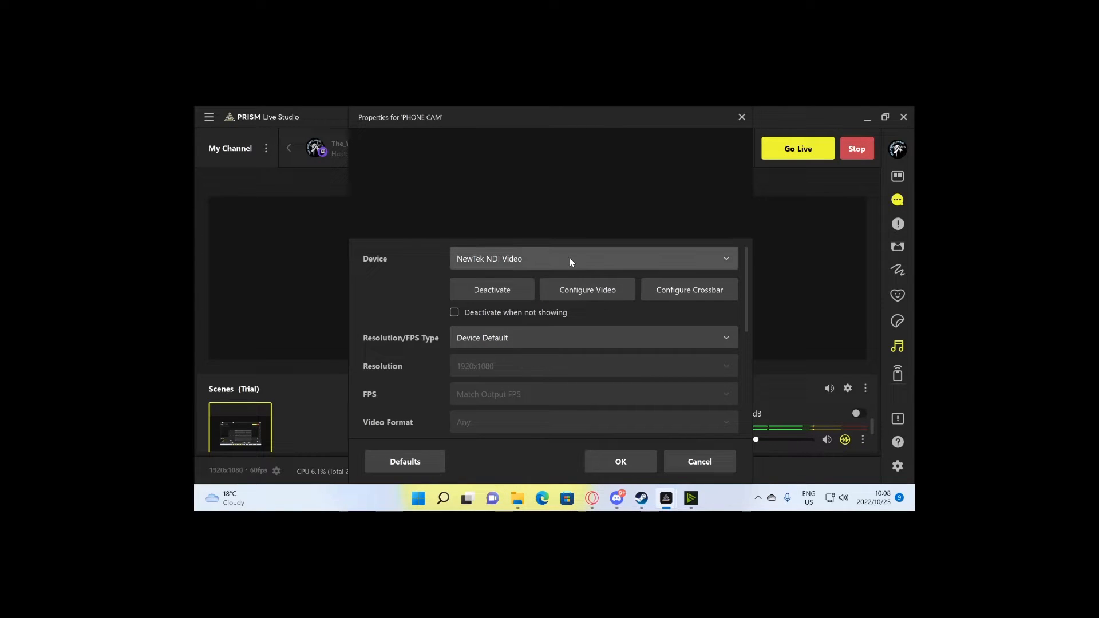
left_click(592, 259)
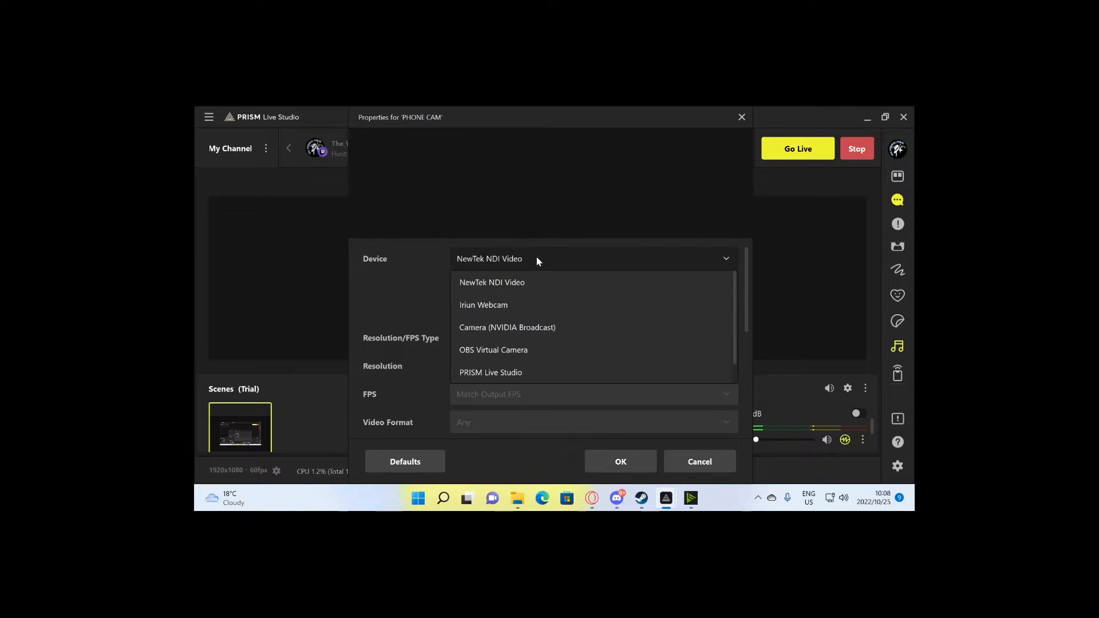
left_click(484, 305)
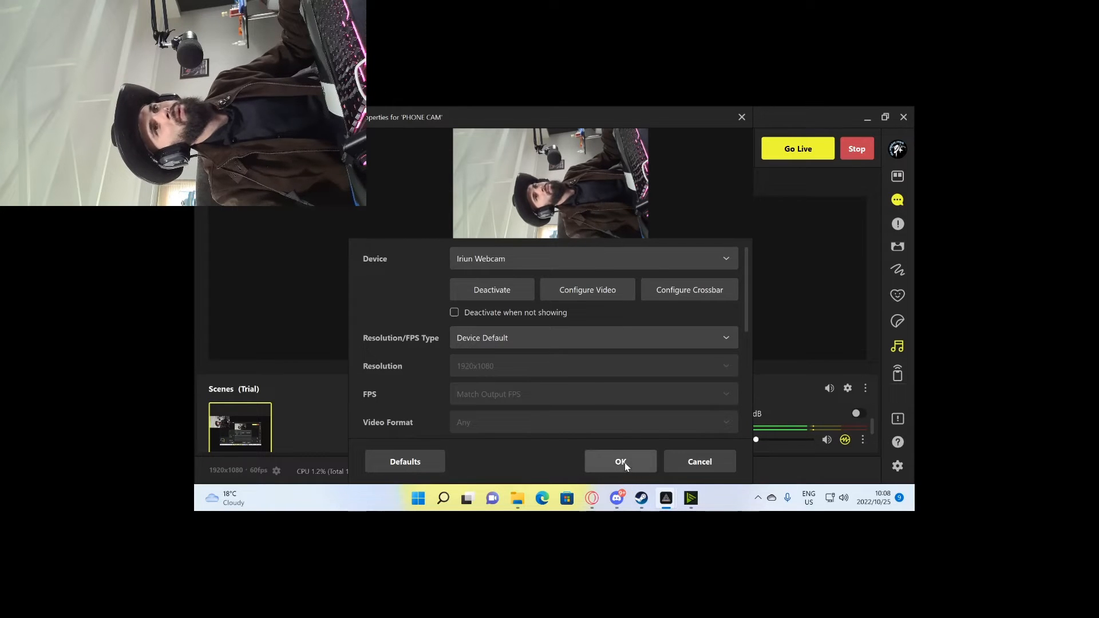
mouse_move(474, 313)
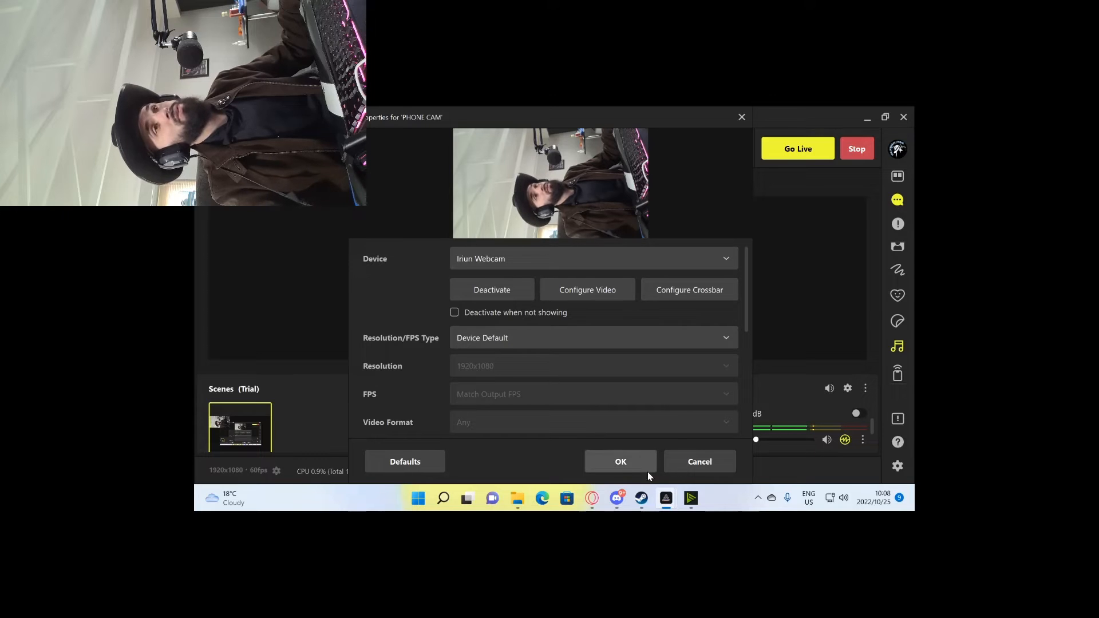
scroll("down", 3)
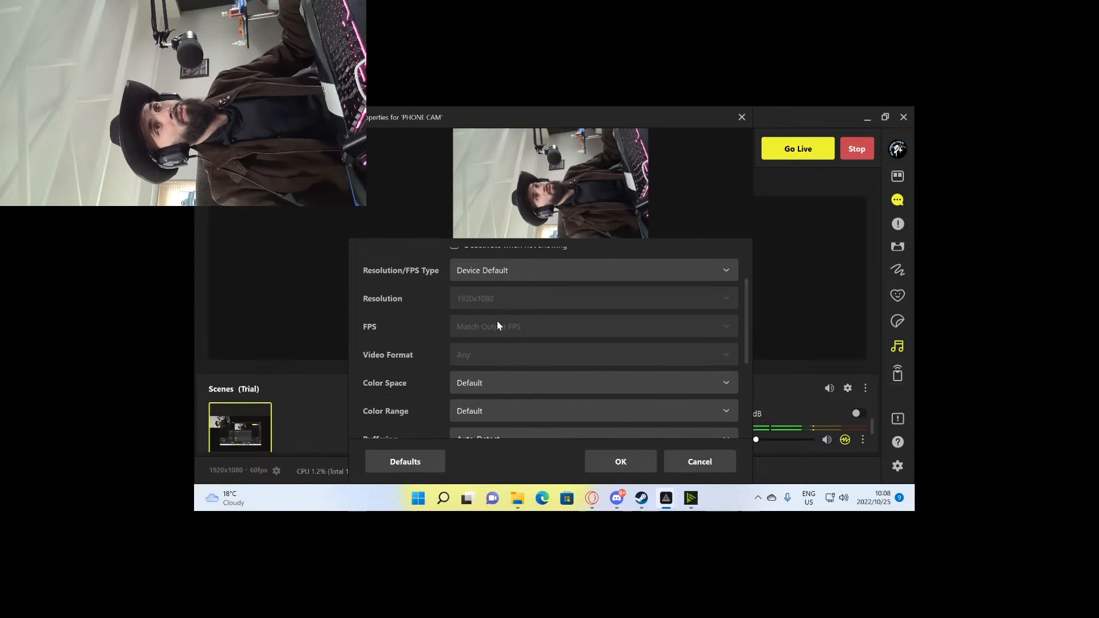
scroll("up", 3)
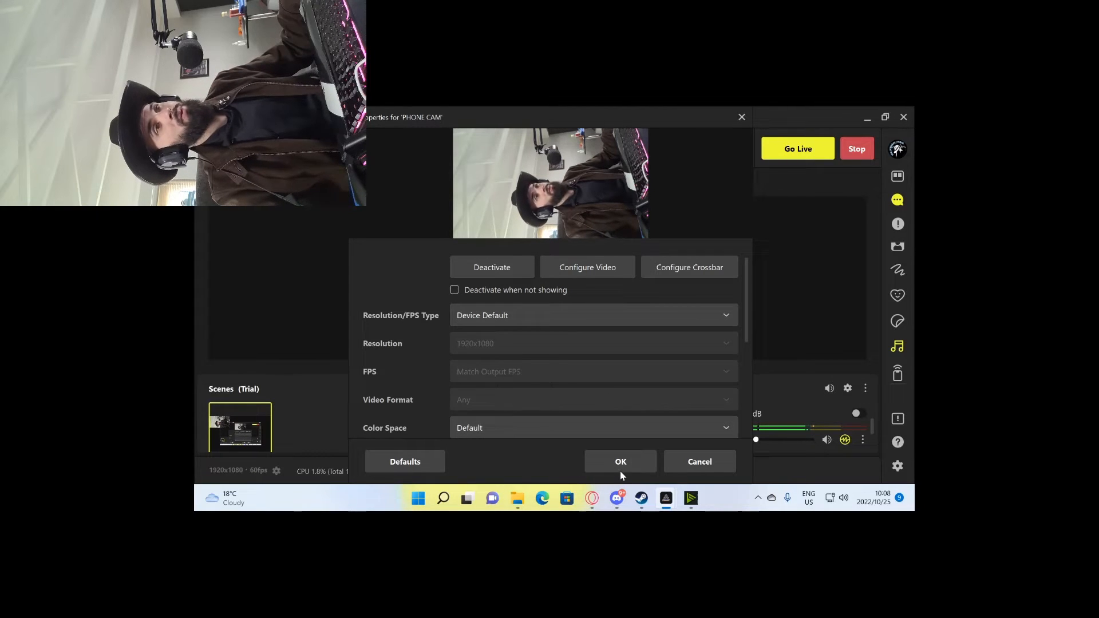
left_click(619, 462)
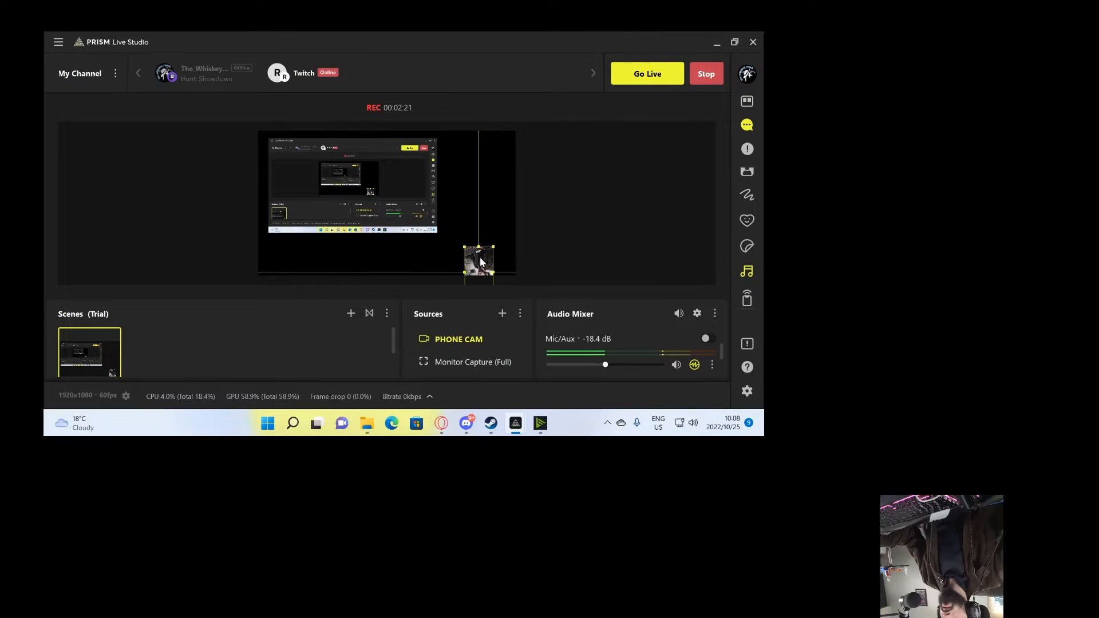
- Open the phone cam's options, then select the monitor capture for resizing
right_click(480, 263)
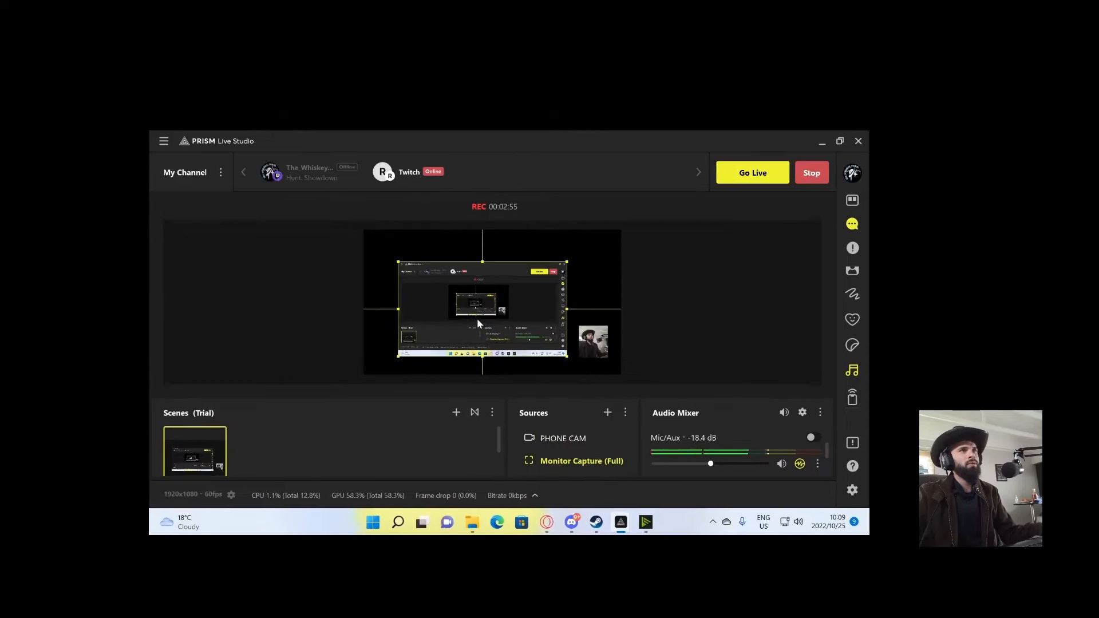
left_click(839, 141)
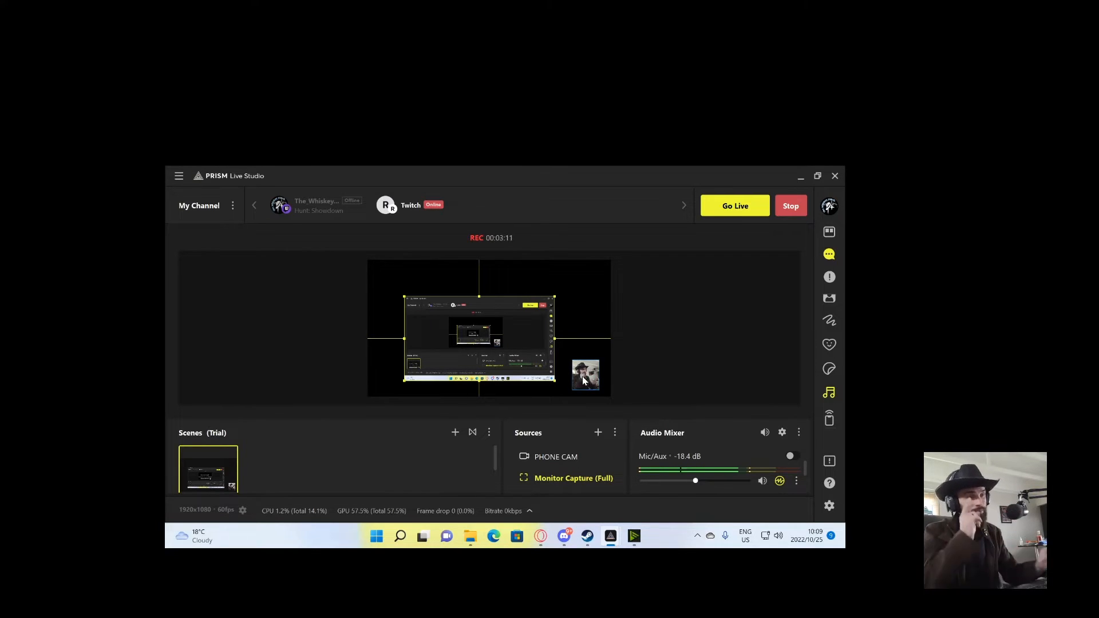
mouse_move(633, 537)
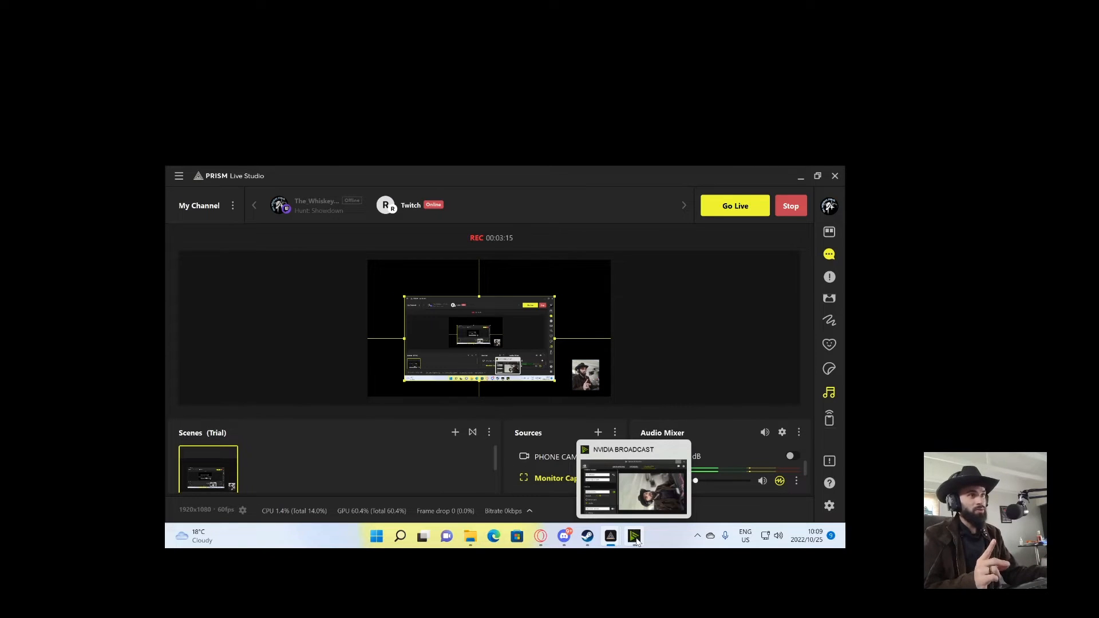
- Switch NVIDIA Broadcast's camera source to OBS Virtual Camera and back to Iriun Webcam
left_click(634, 487)
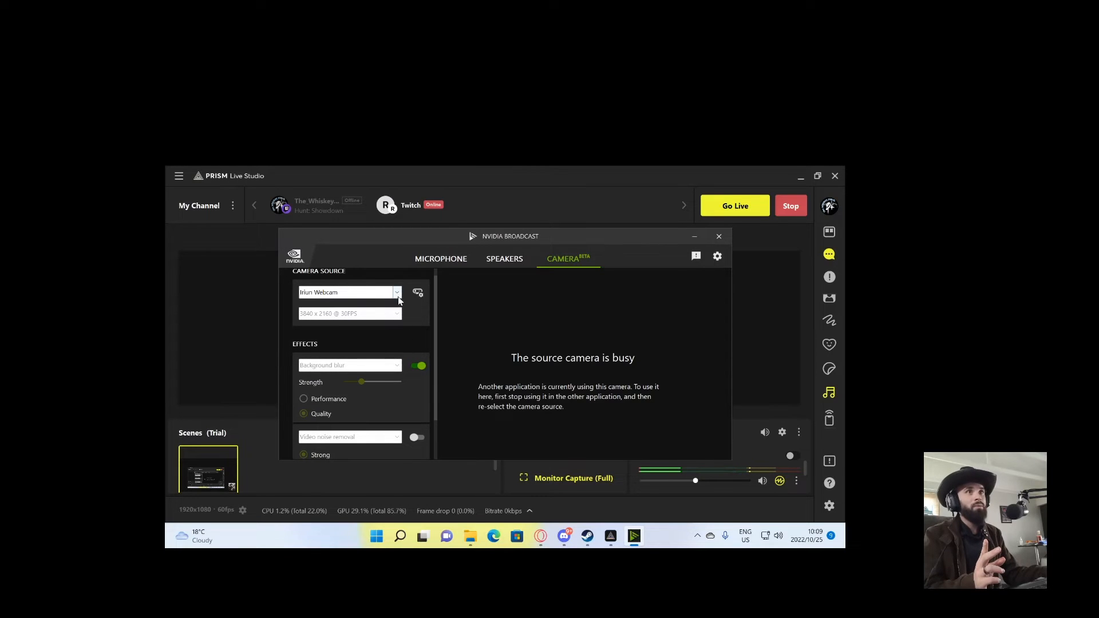
mouse_move(398, 369)
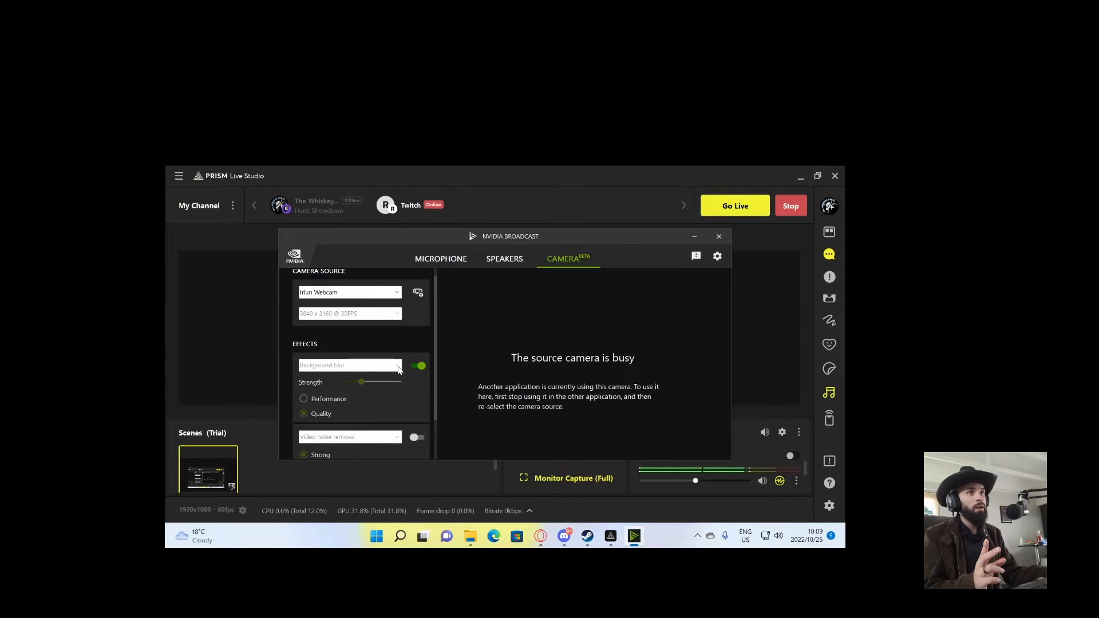
left_click(718, 236)
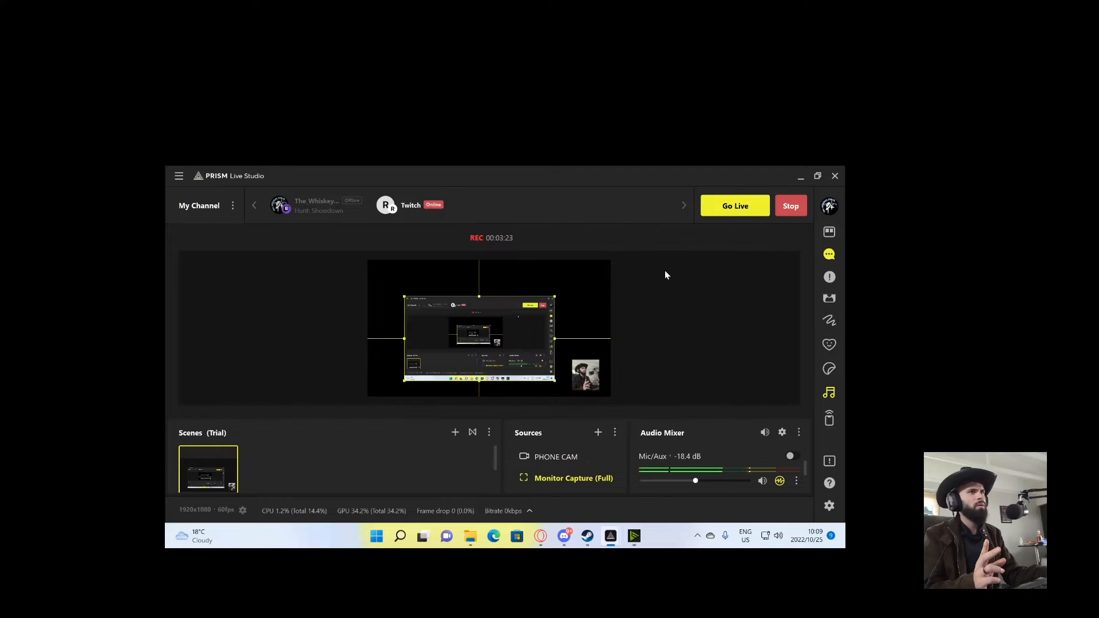
left_click(556, 456)
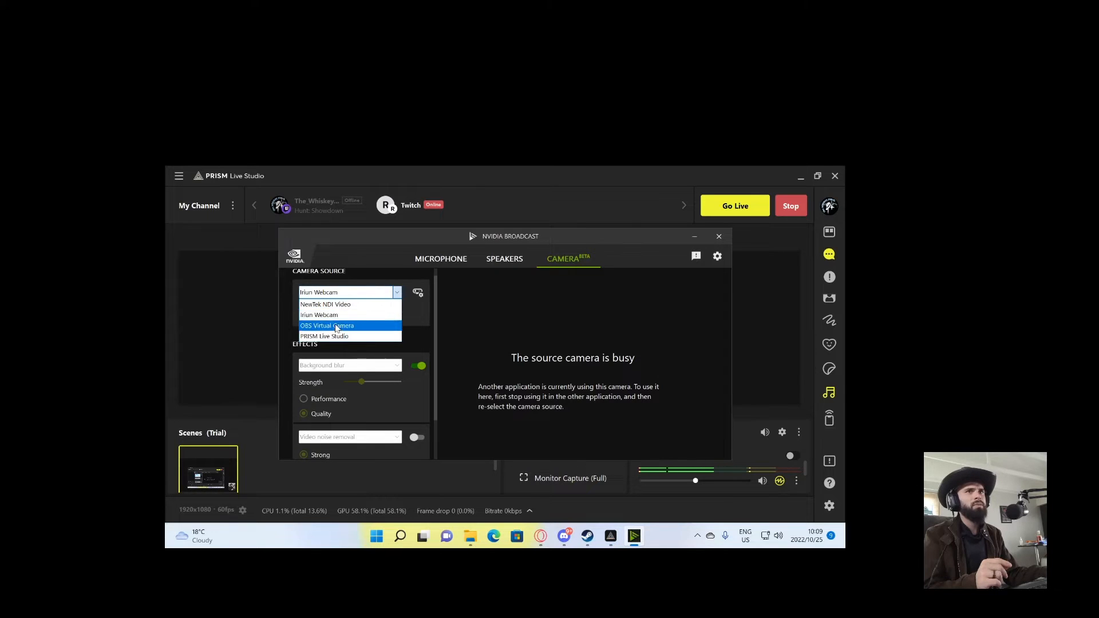
left_click(319, 315)
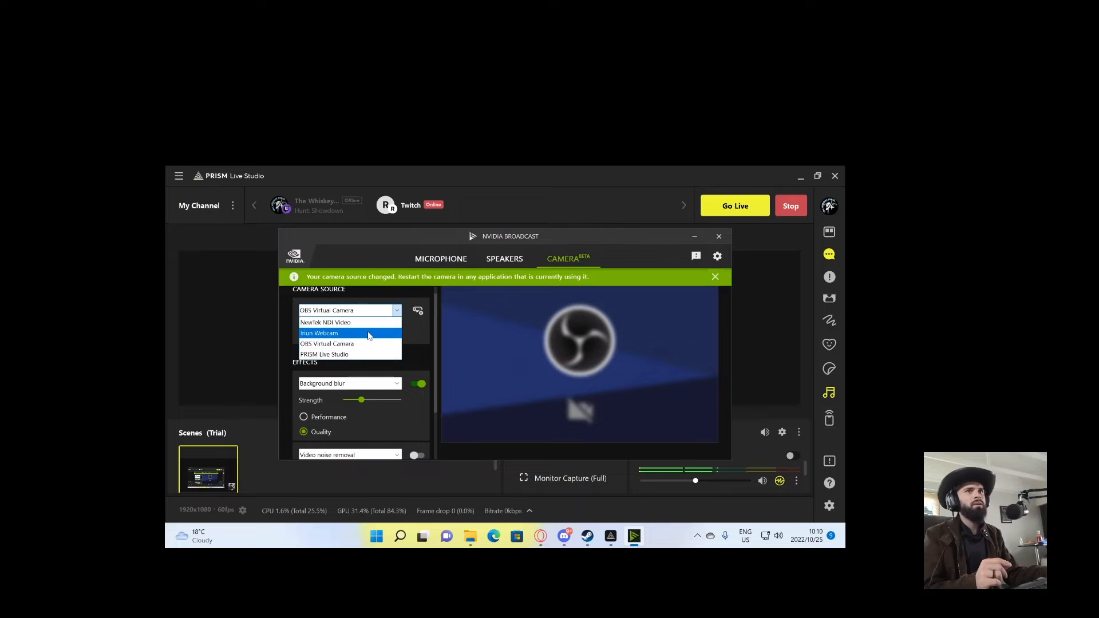
left_click(319, 334)
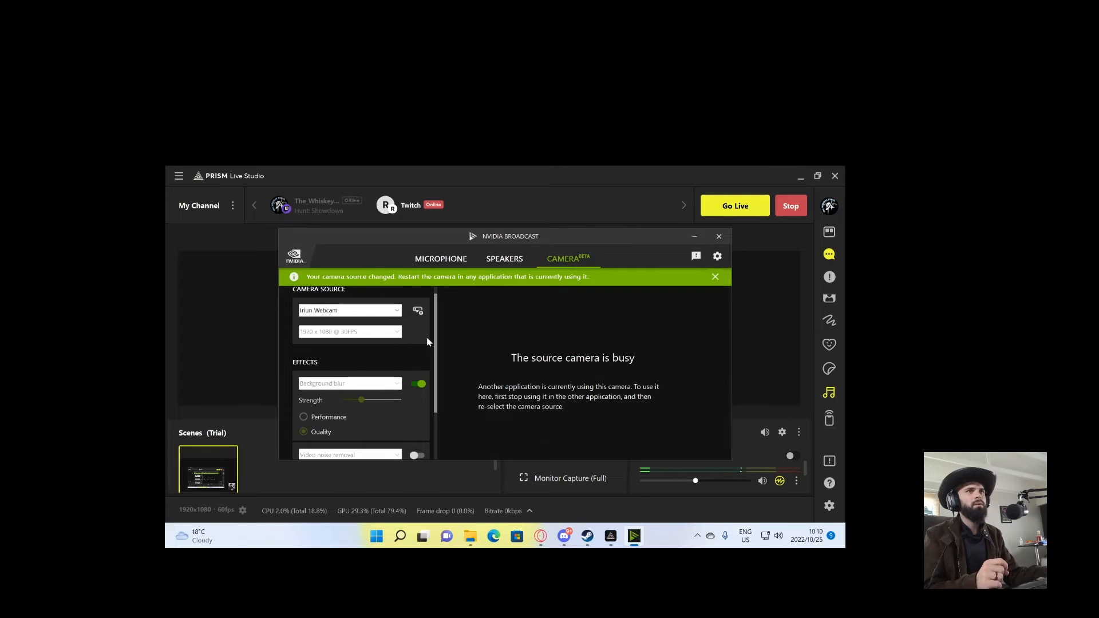
left_click(718, 236)
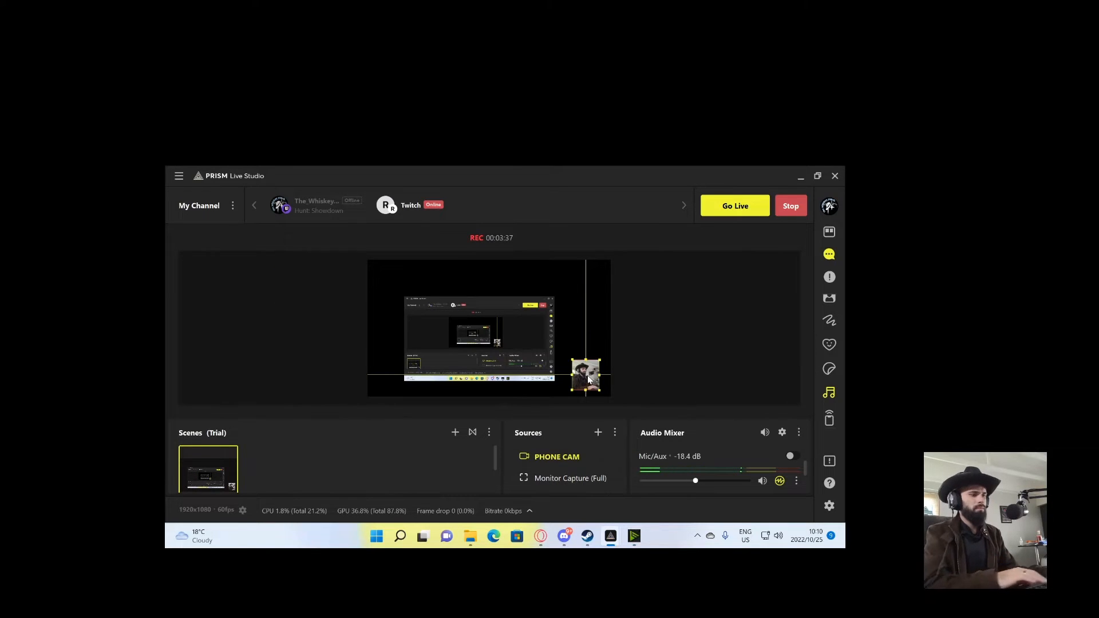
- Set PHONE CAM's device to Camera (NVIDIA Broadcast) in its properties
double_click(557, 456)
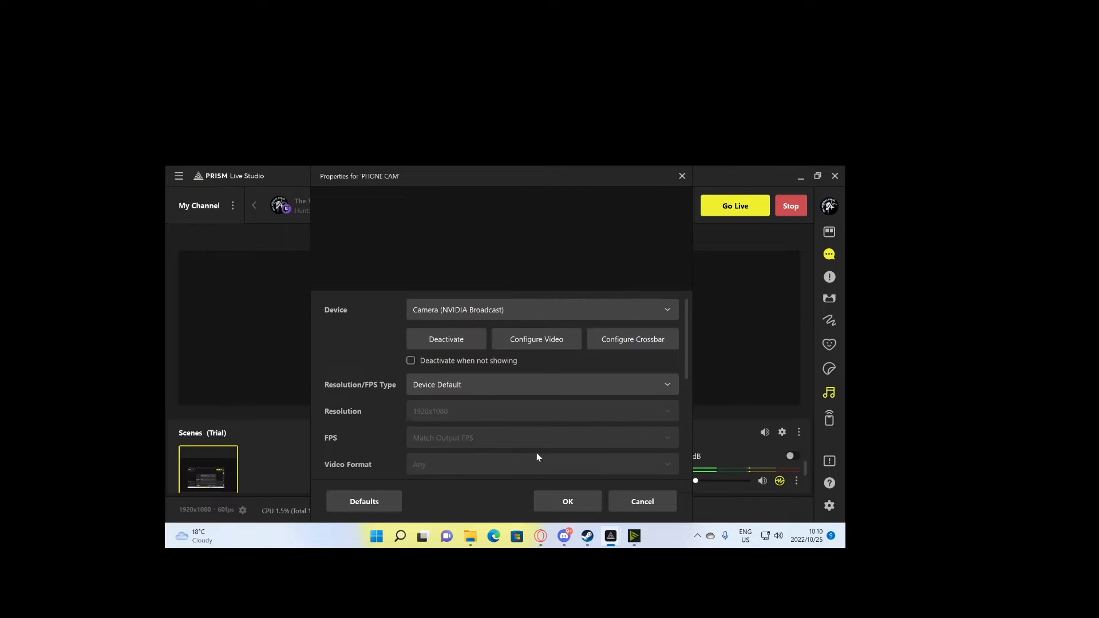
left_click(568, 501)
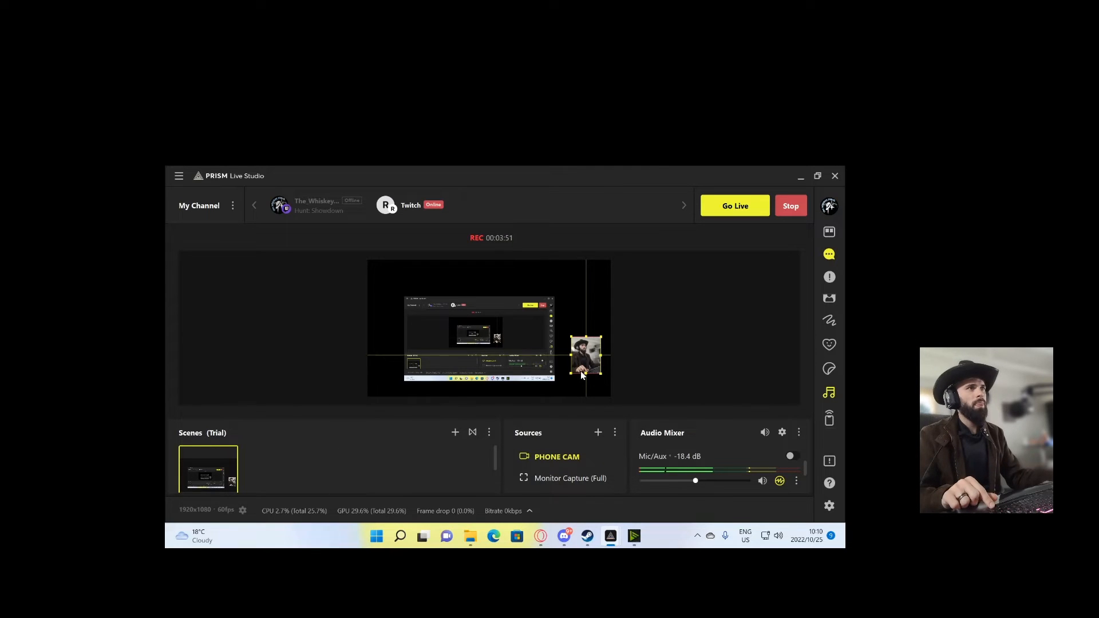
mouse_move(634, 537)
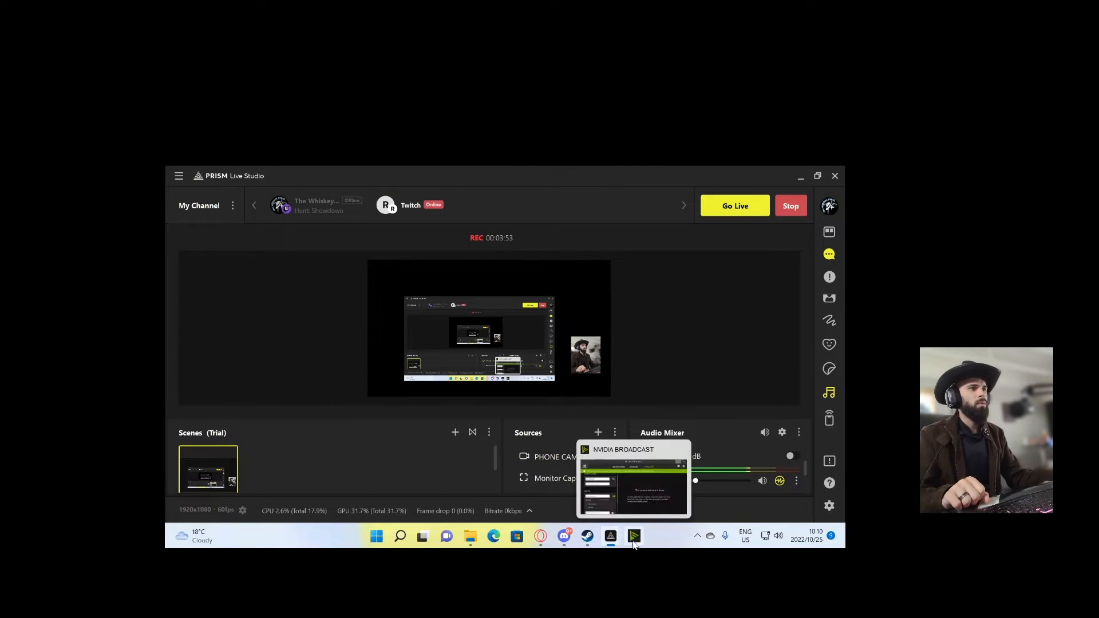
- Restart NVIDIA Broadcast's camera feed and dismiss the source-changed notice
left_click(633, 481)
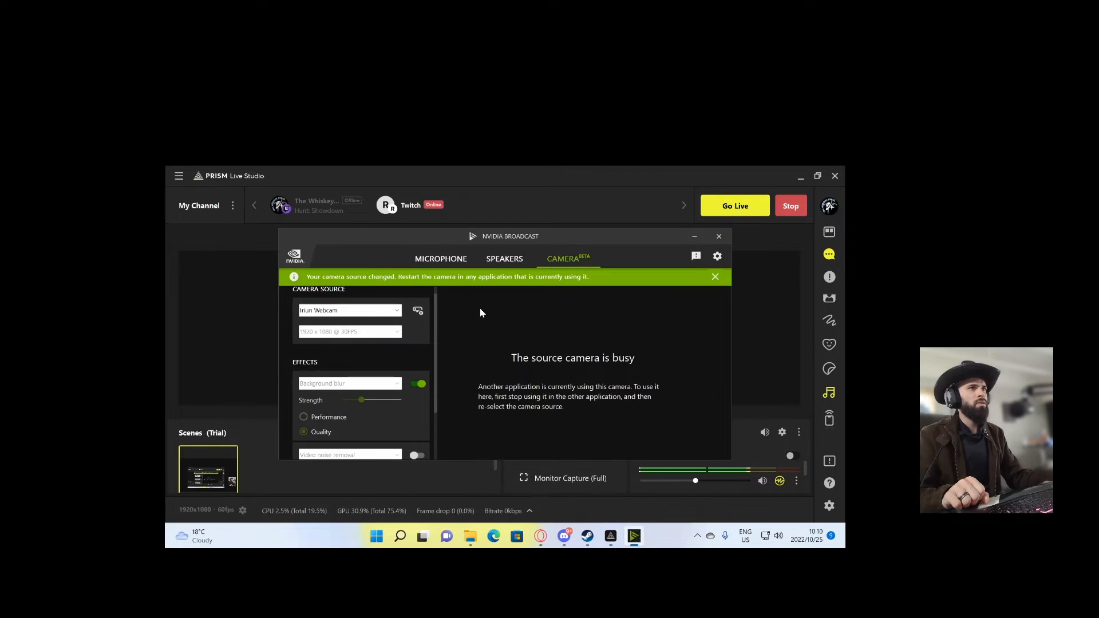
left_click(349, 310)
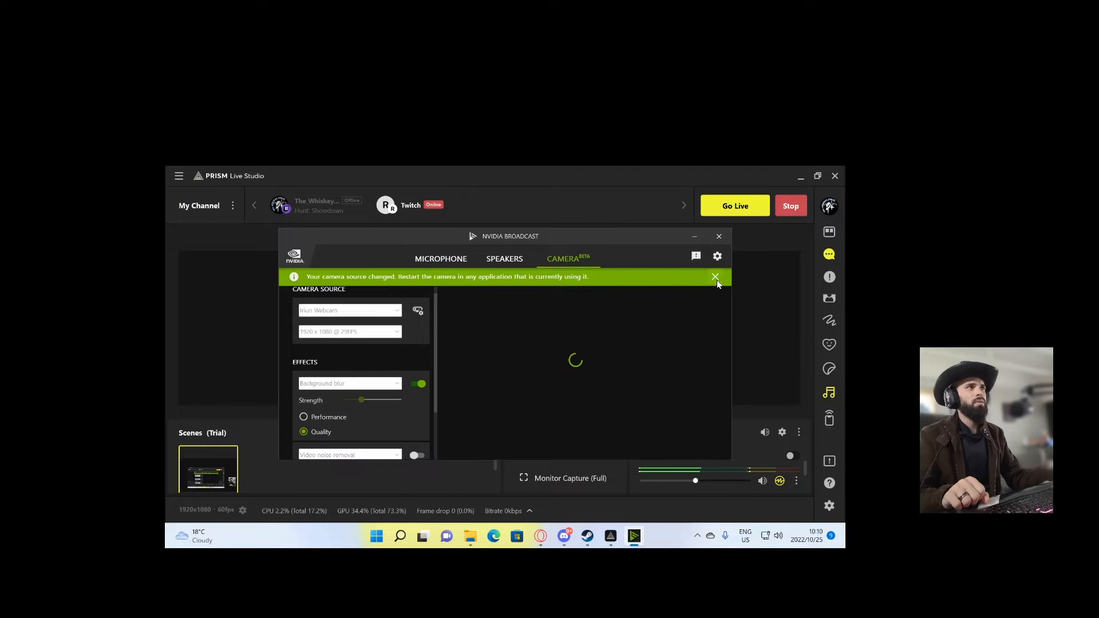
left_click(715, 277)
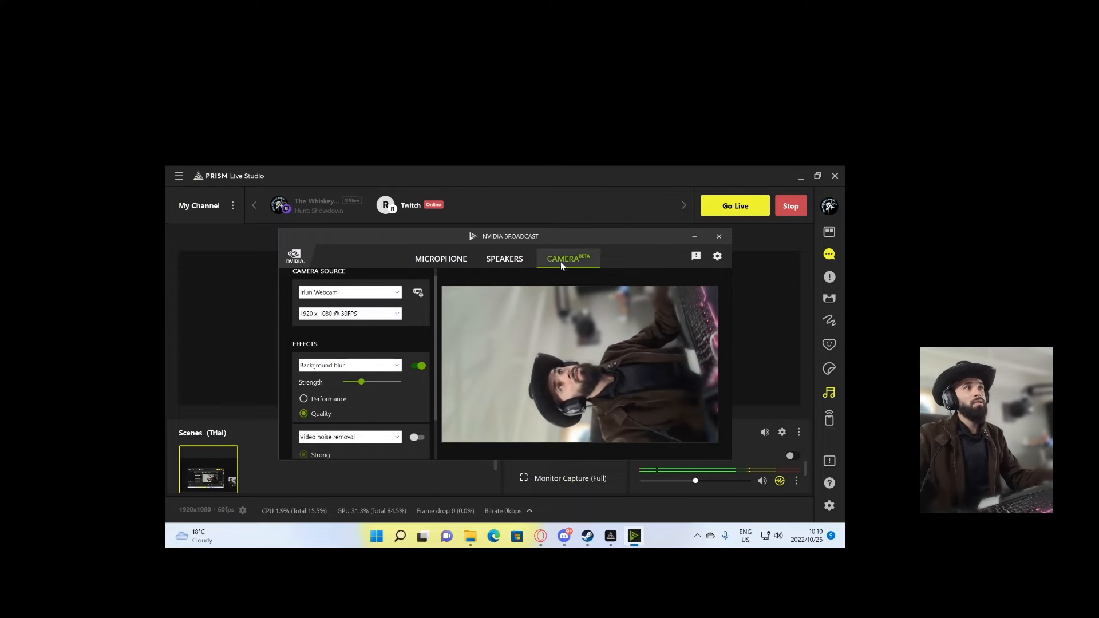
- Apply Background removal and turn on video noise removal
left_click(349, 365)
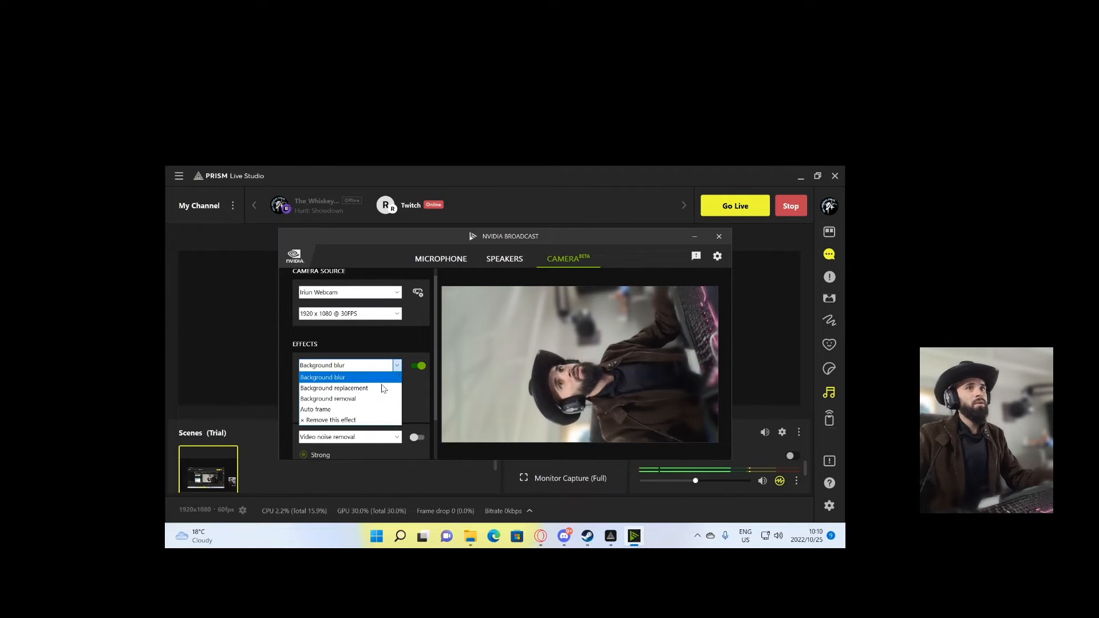
left_click(328, 398)
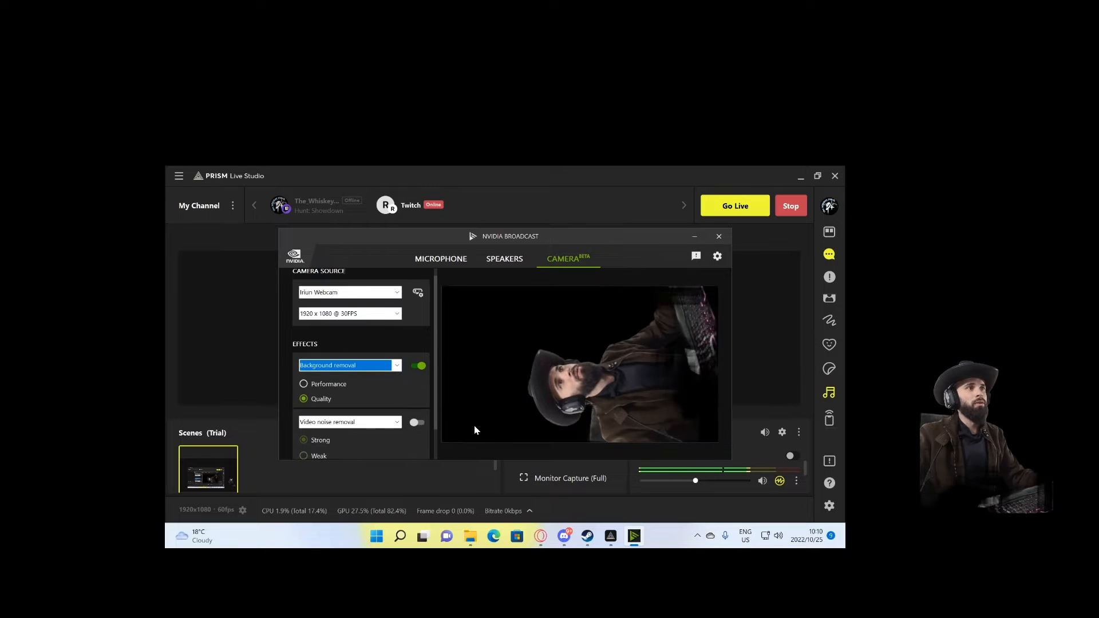
mouse_move(392, 430)
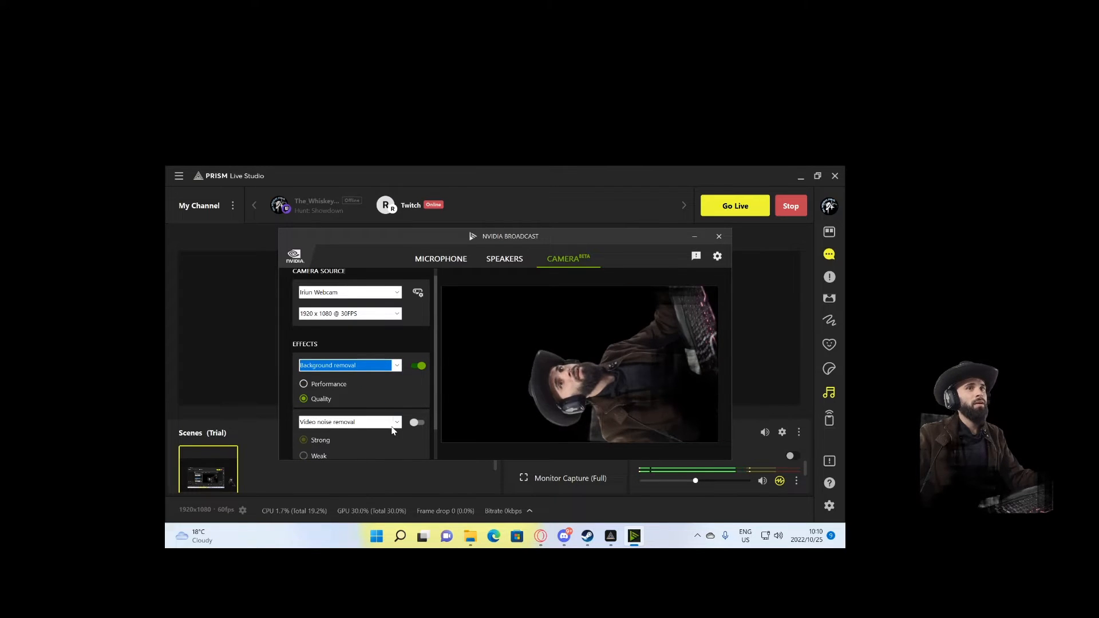
left_click(417, 422)
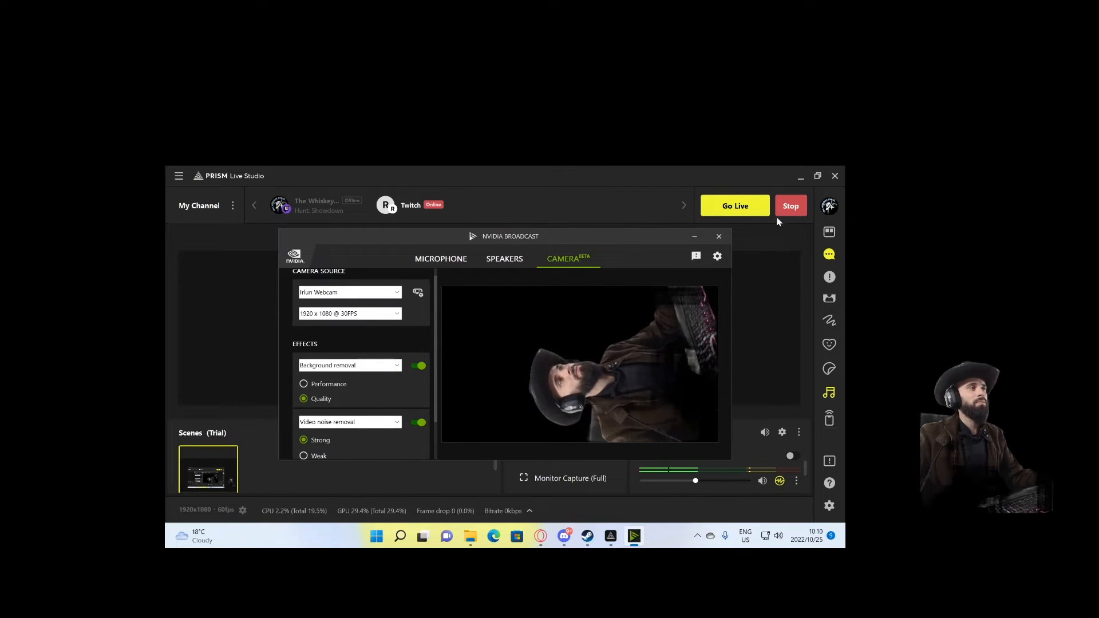
left_click(719, 236)
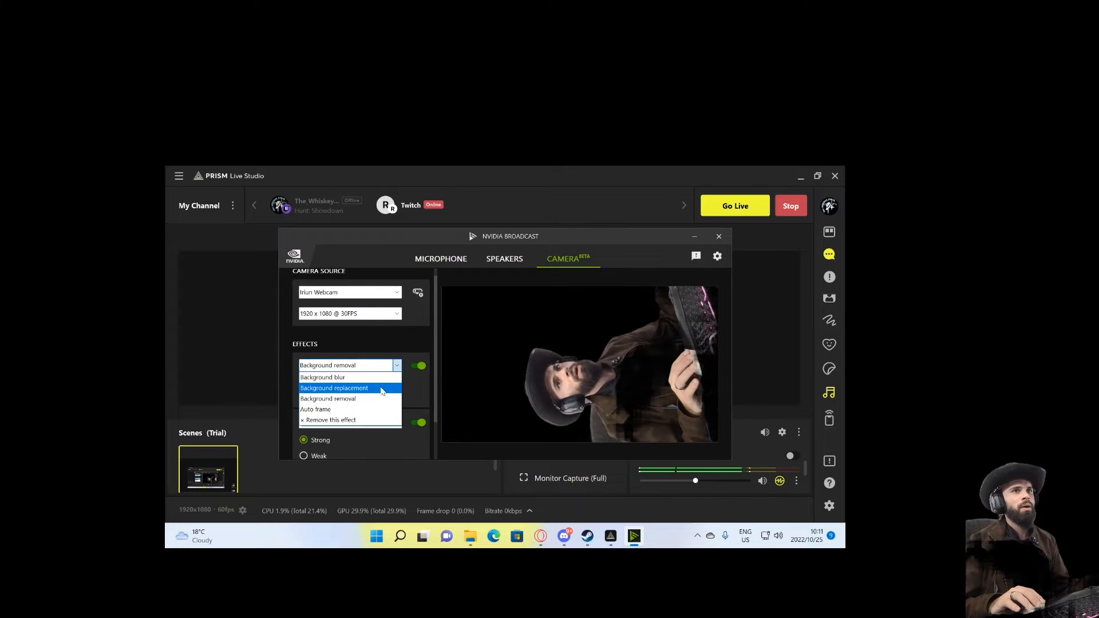
- Try Background replacement, then settle on Background blur as the camera effect
left_click(322, 377)
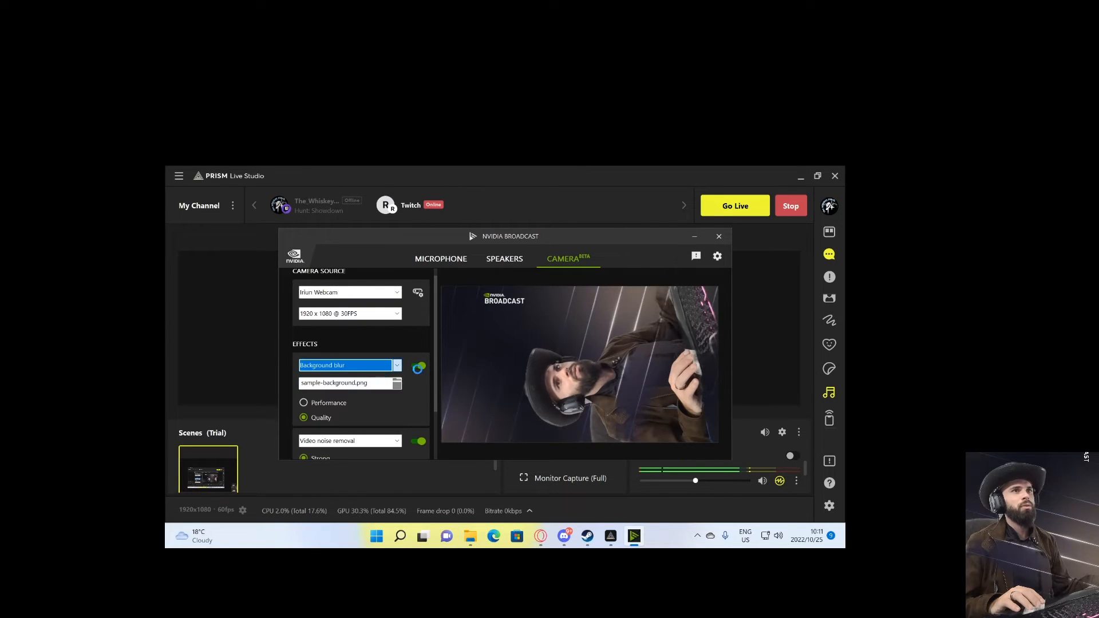
left_click(419, 365)
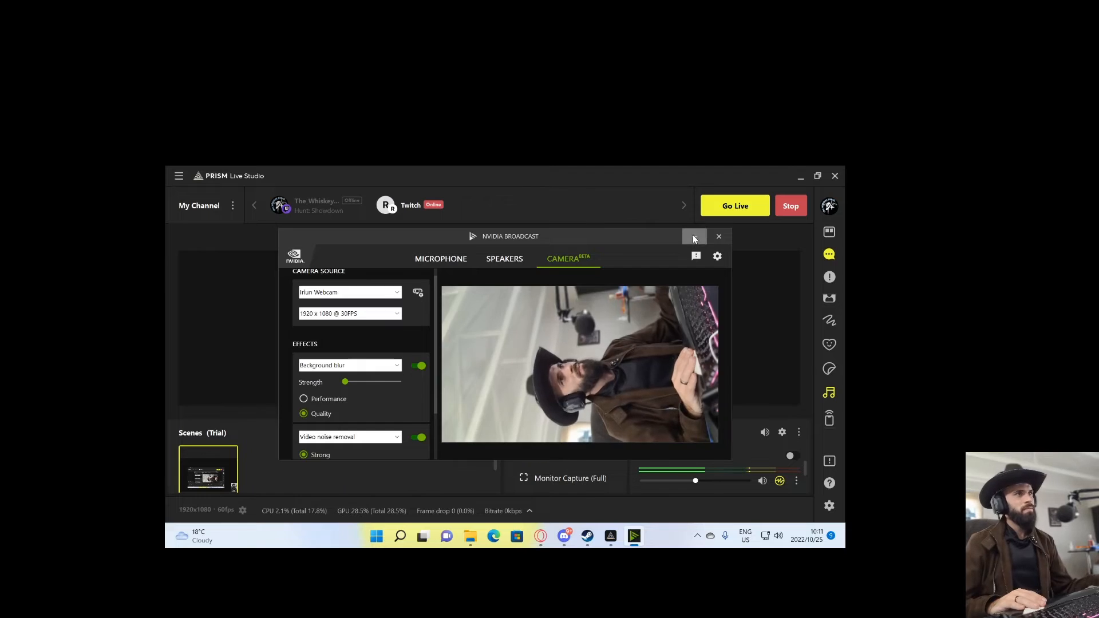
- Return to PRISM, select PHONE CAM and toggle its eye icon off
left_click(694, 237)
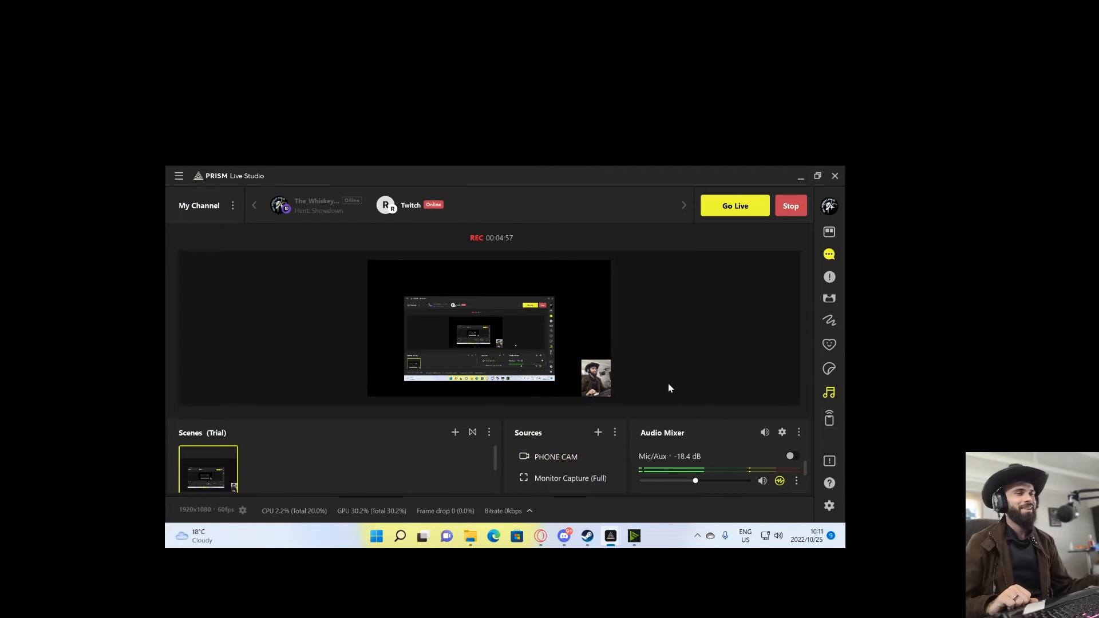
mouse_move(497, 415)
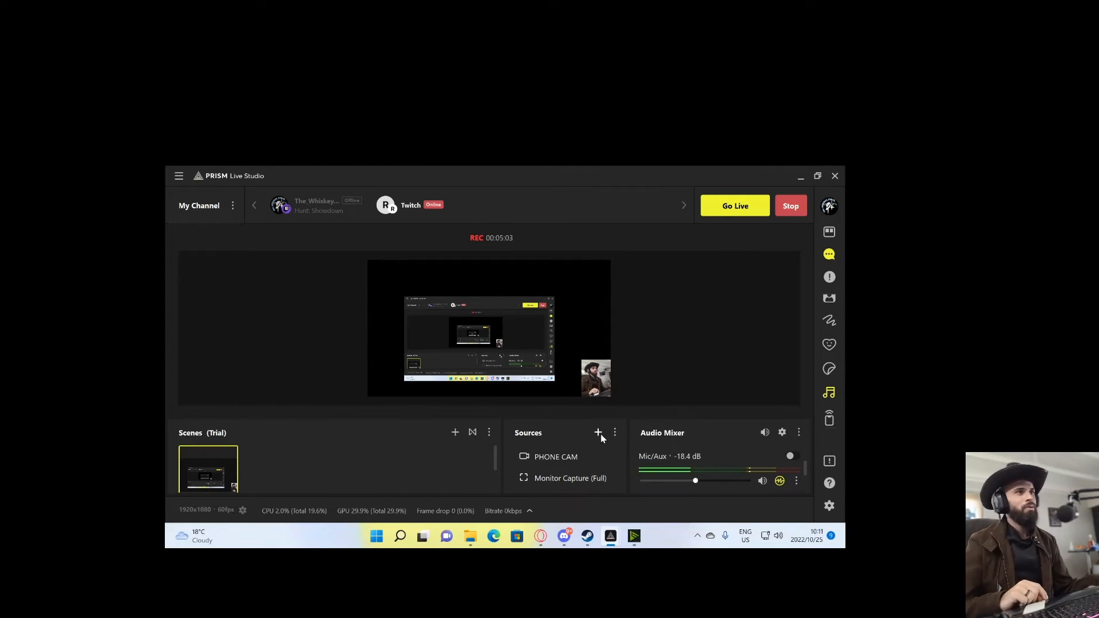
left_click(556, 457)
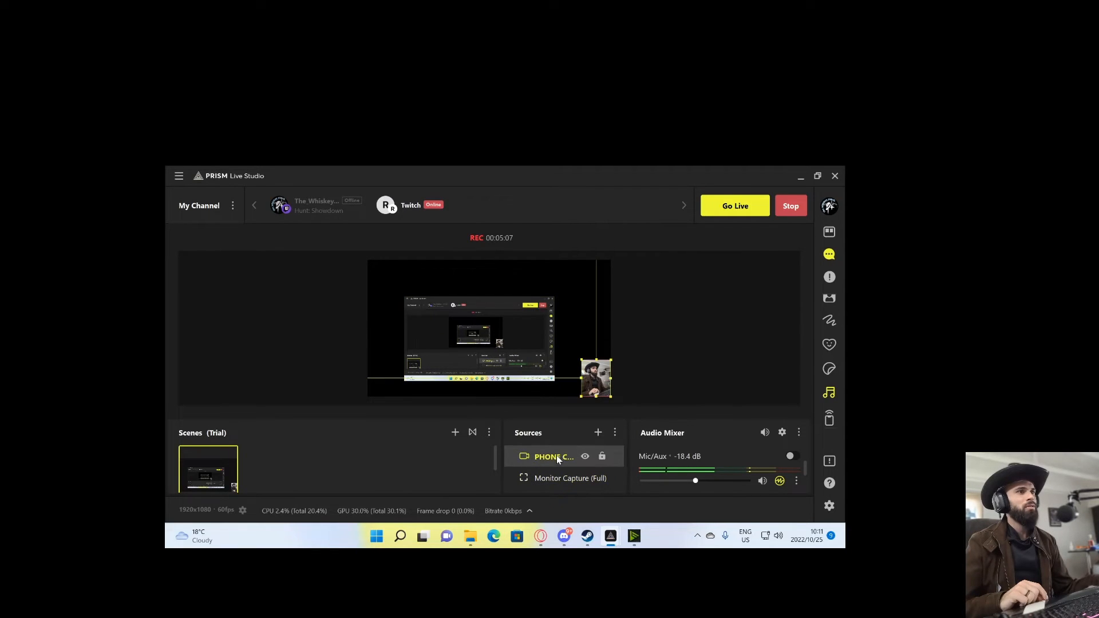
left_click(584, 457)
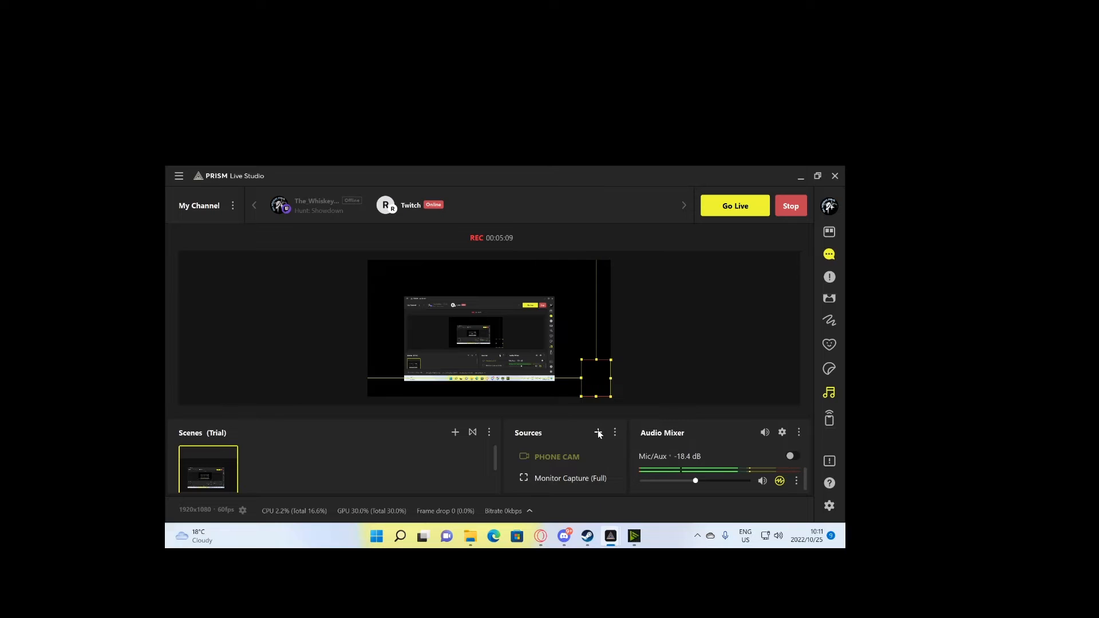
- Add a new PRISM Camera source to the scene
left_click(597, 433)
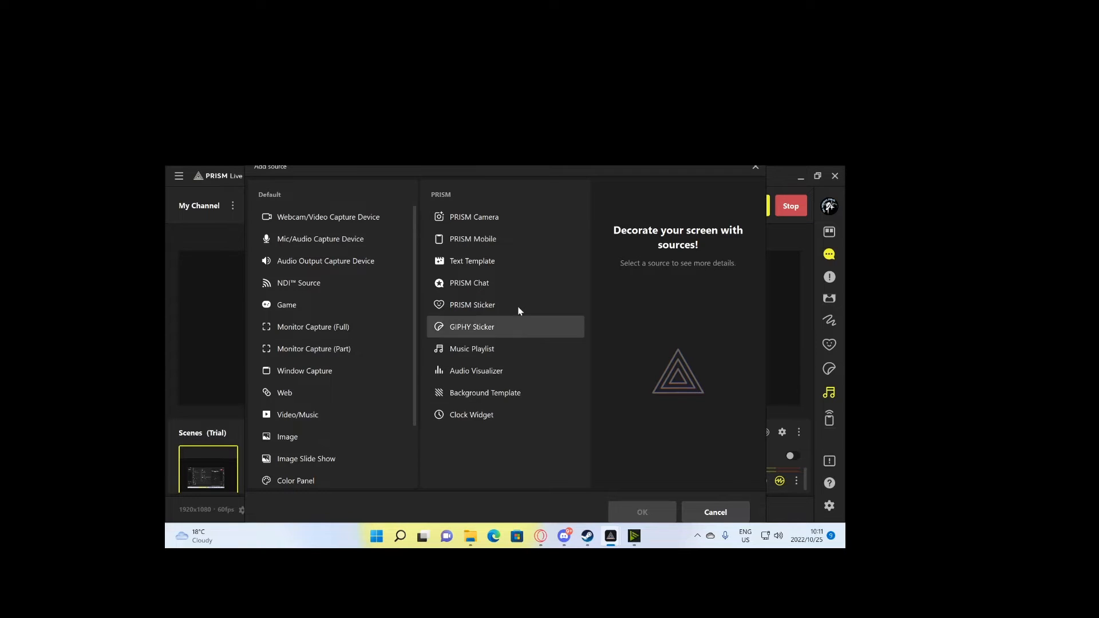
left_click(475, 216)
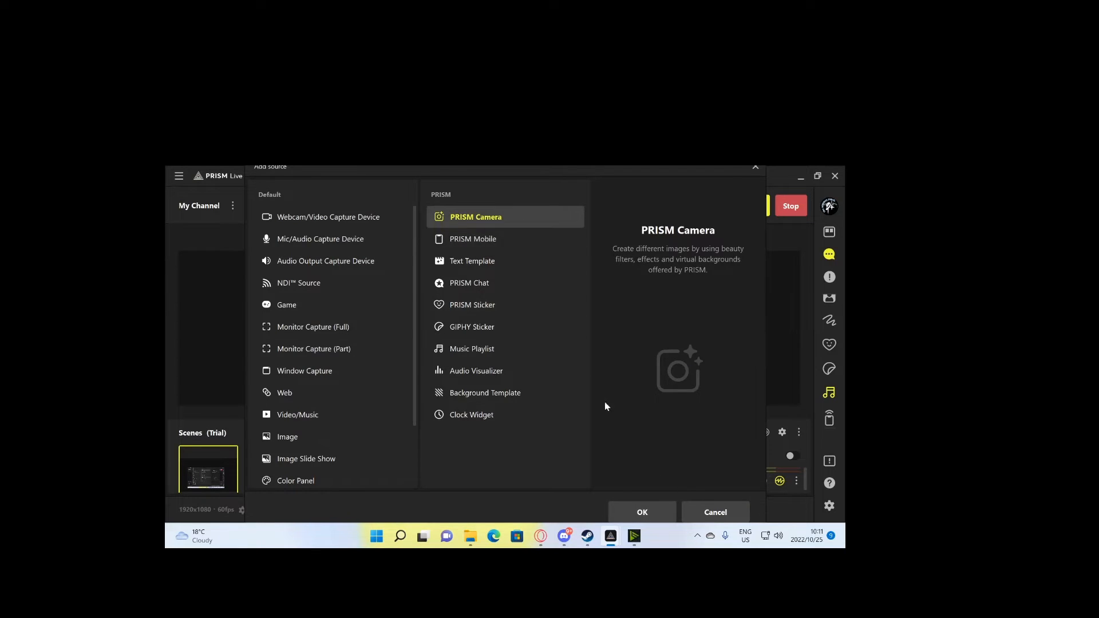
left_click(641, 512)
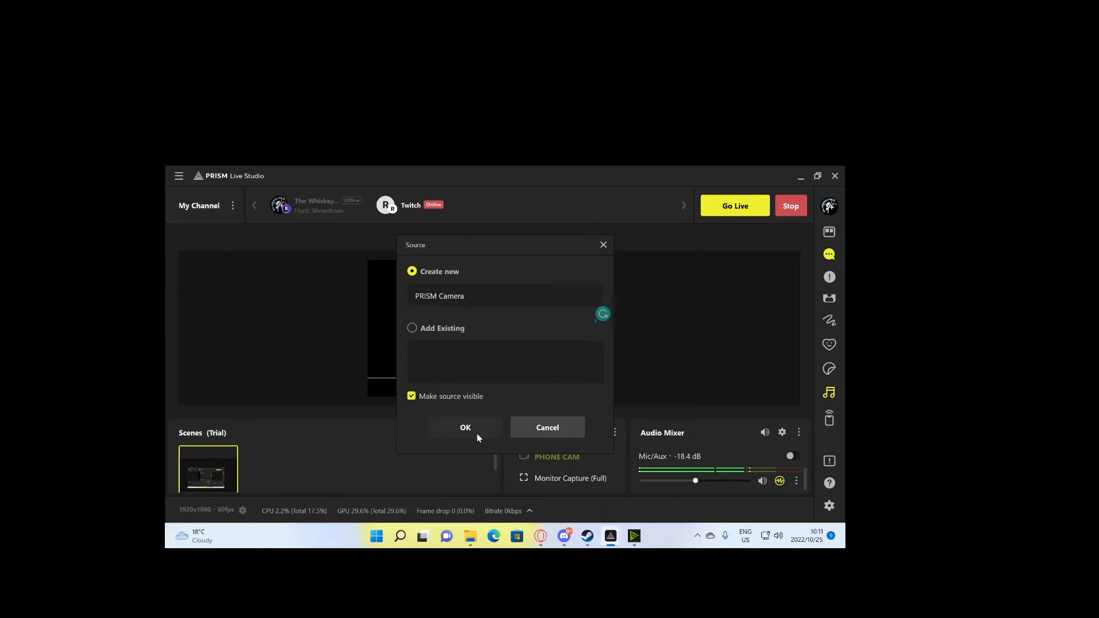
left_click(464, 428)
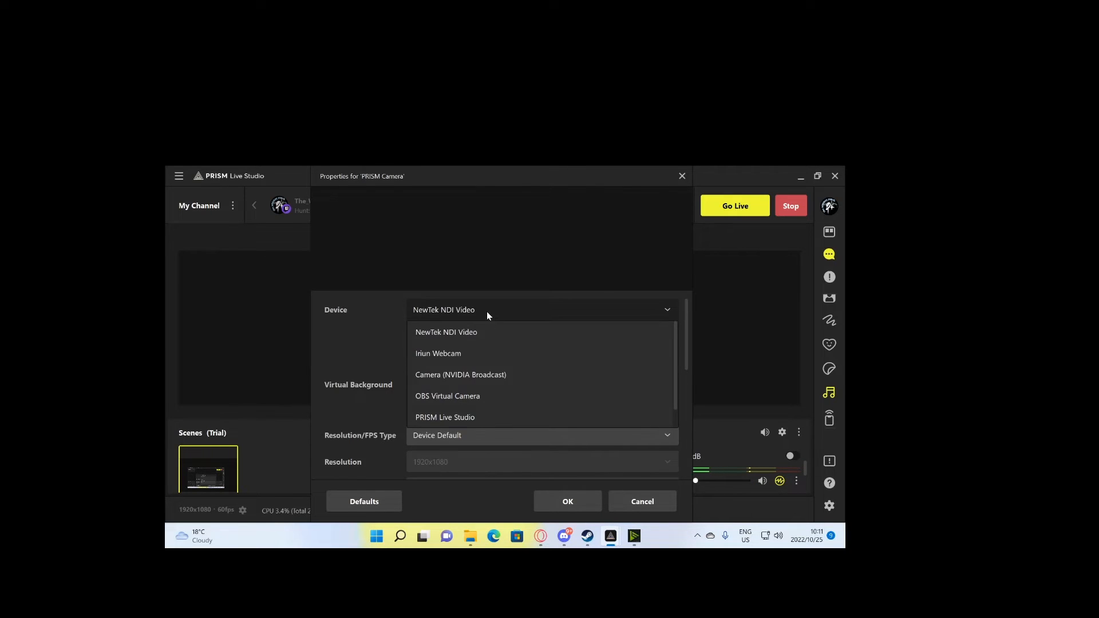
- Set the PRISM Camera device to Iriun Webcam and toggle the flip options
left_click(438, 353)
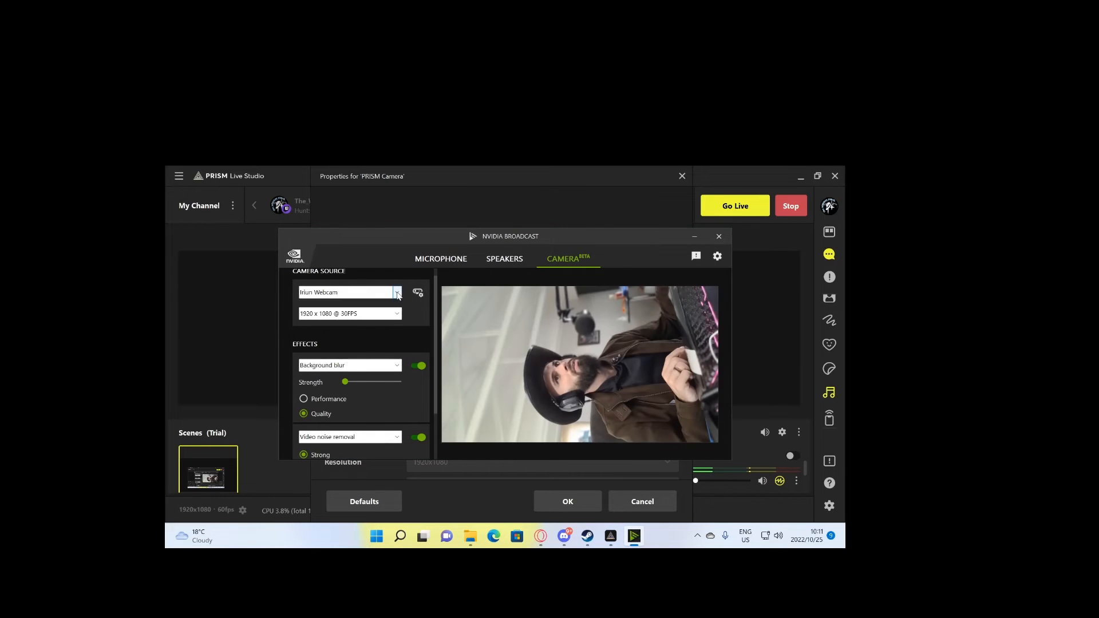
left_click(719, 237)
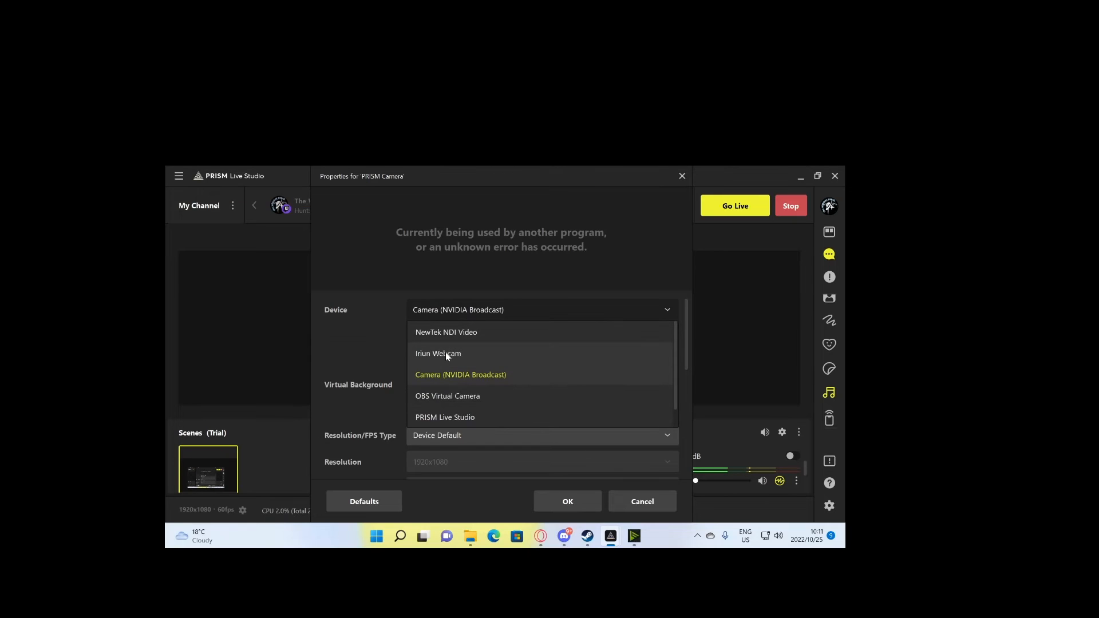
left_click(437, 353)
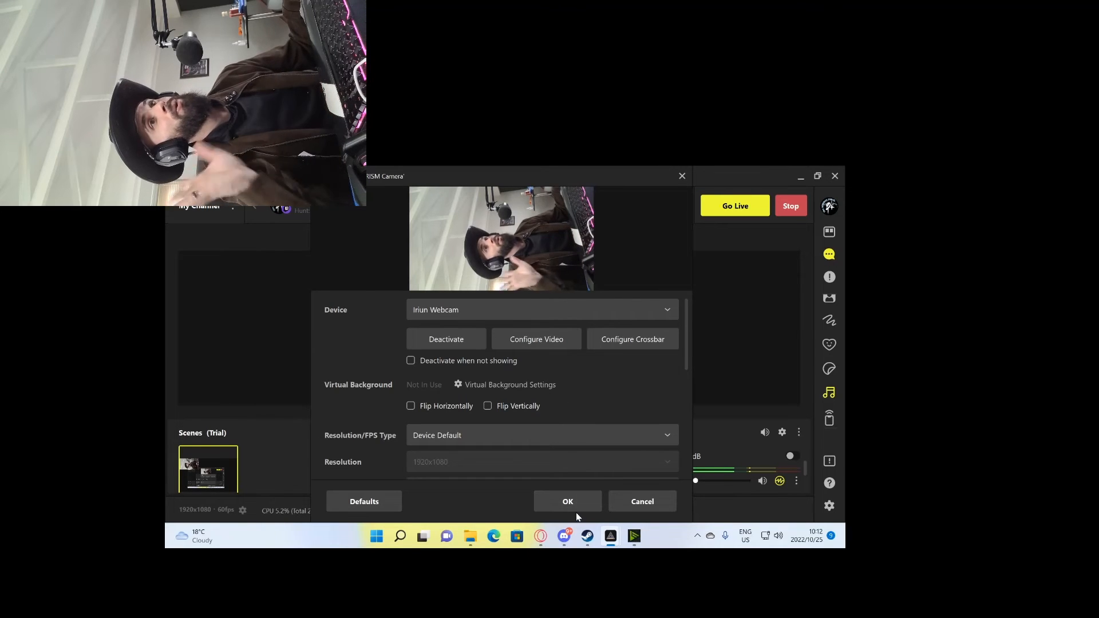
left_click(487, 405)
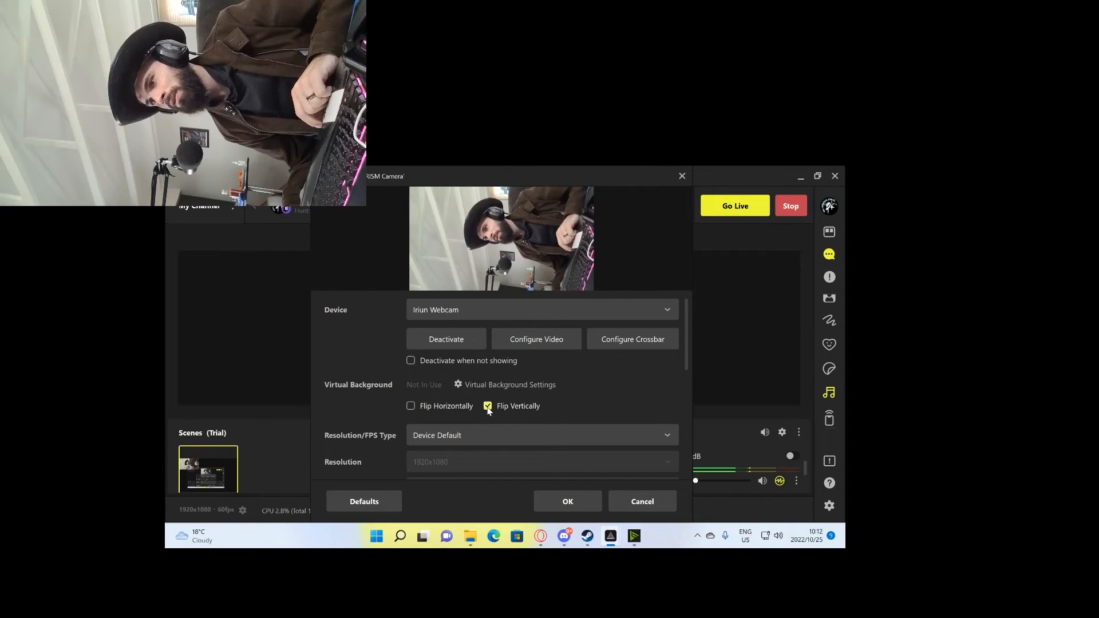
left_click(487, 406)
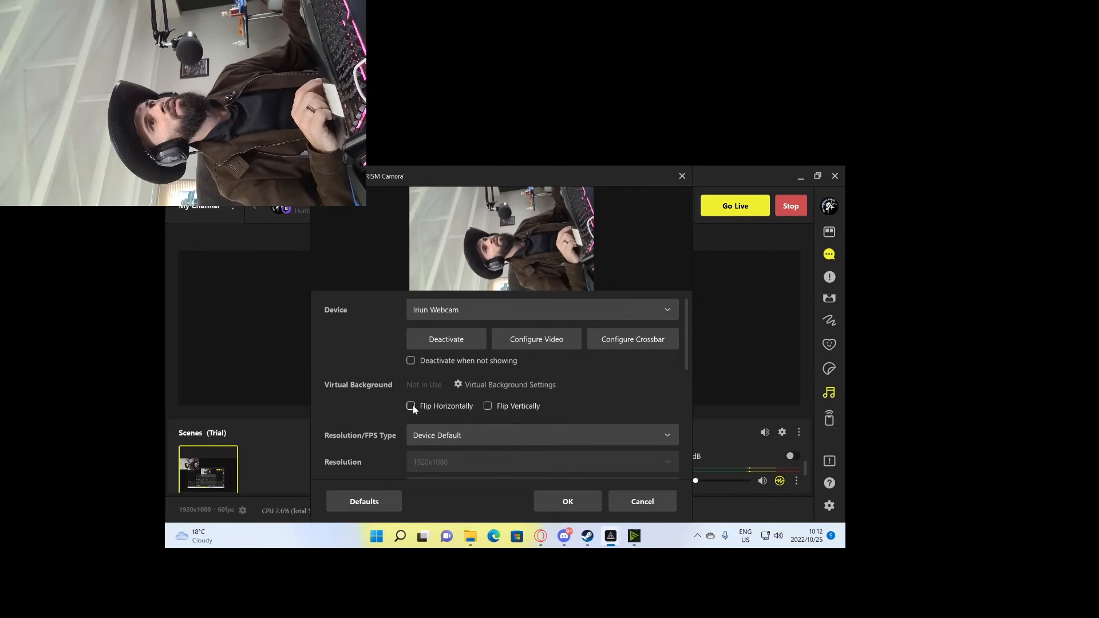
left_click(487, 406)
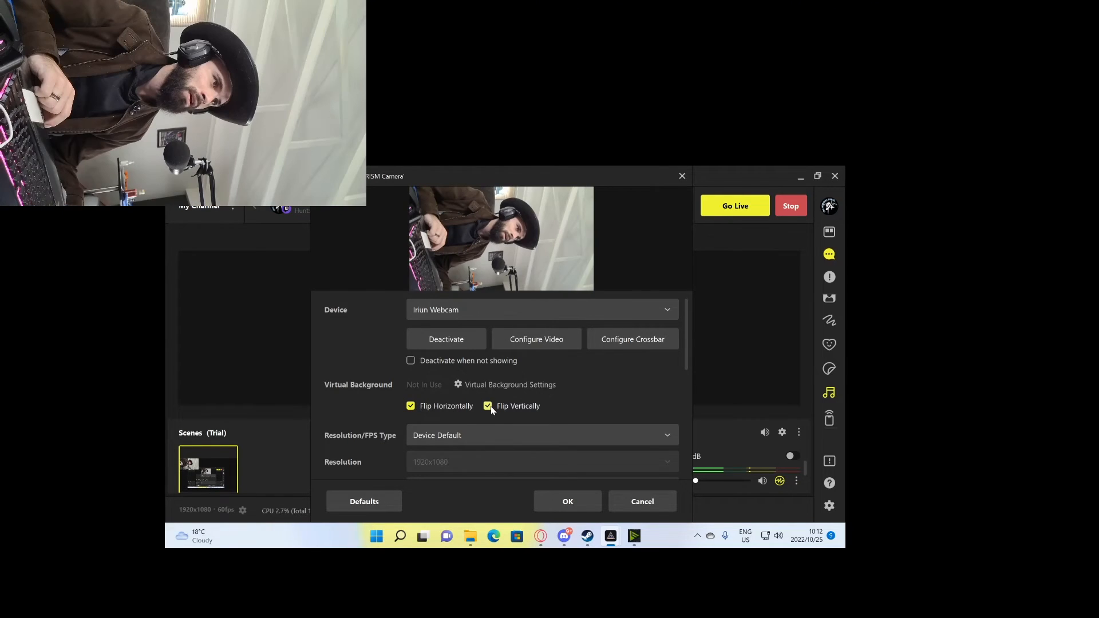
left_click(411, 406)
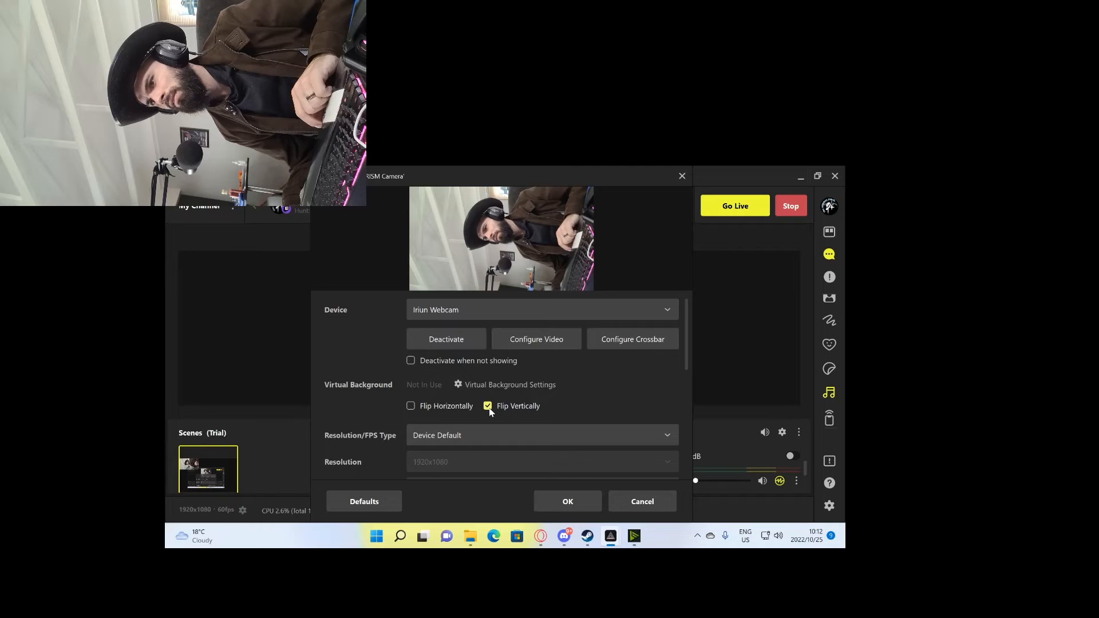
left_click(488, 405)
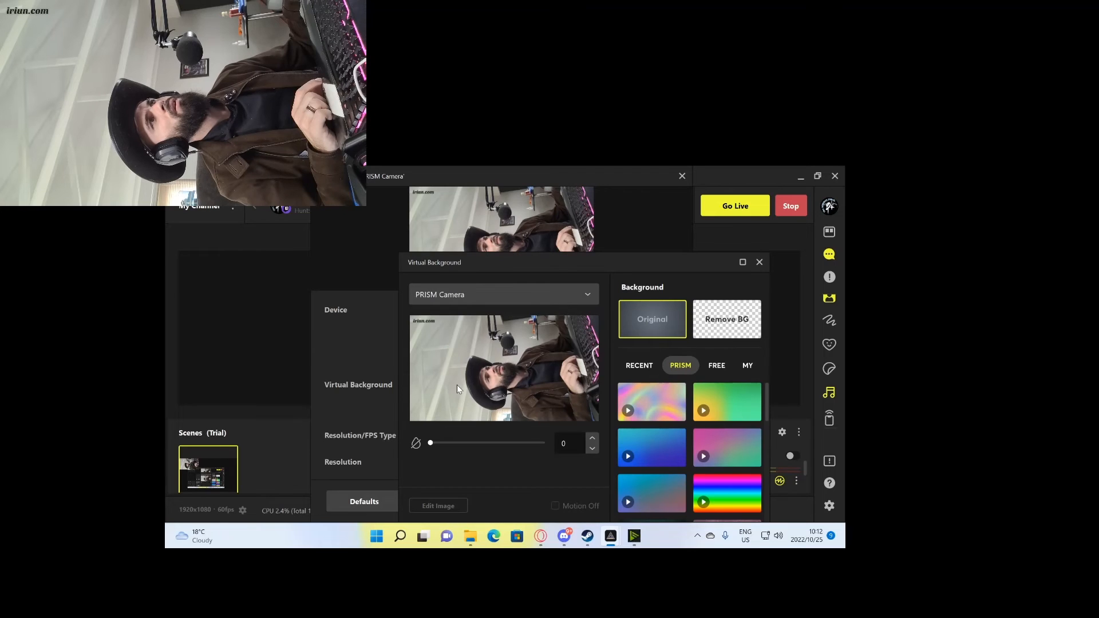
- Set the PRISM Camera virtual background to Remove BG and confirm the source properties
left_click(726, 319)
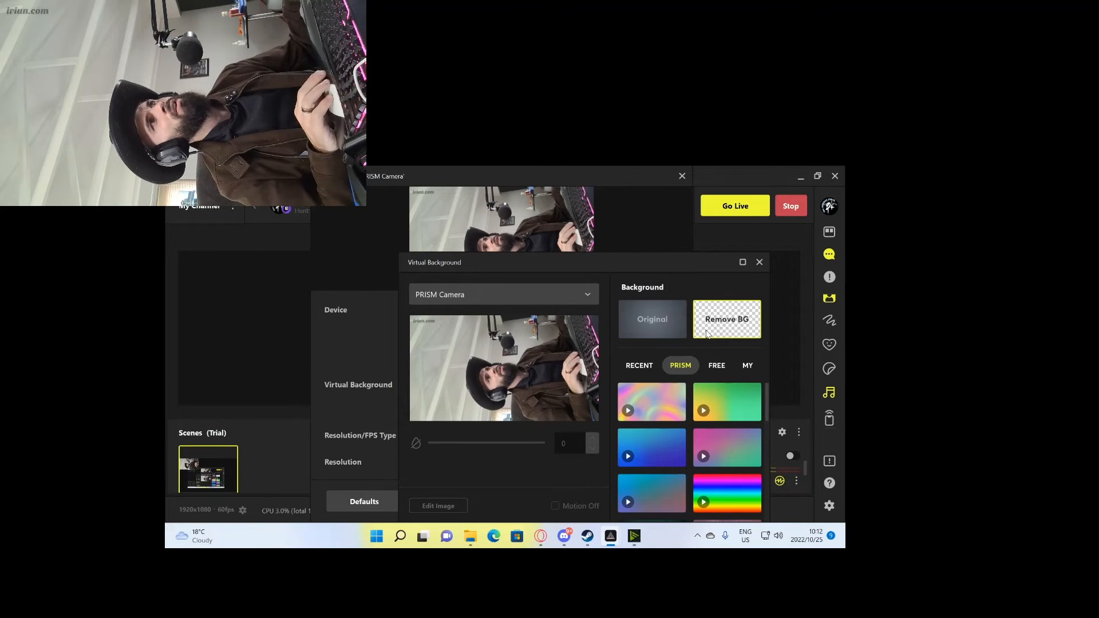
left_click(727, 319)
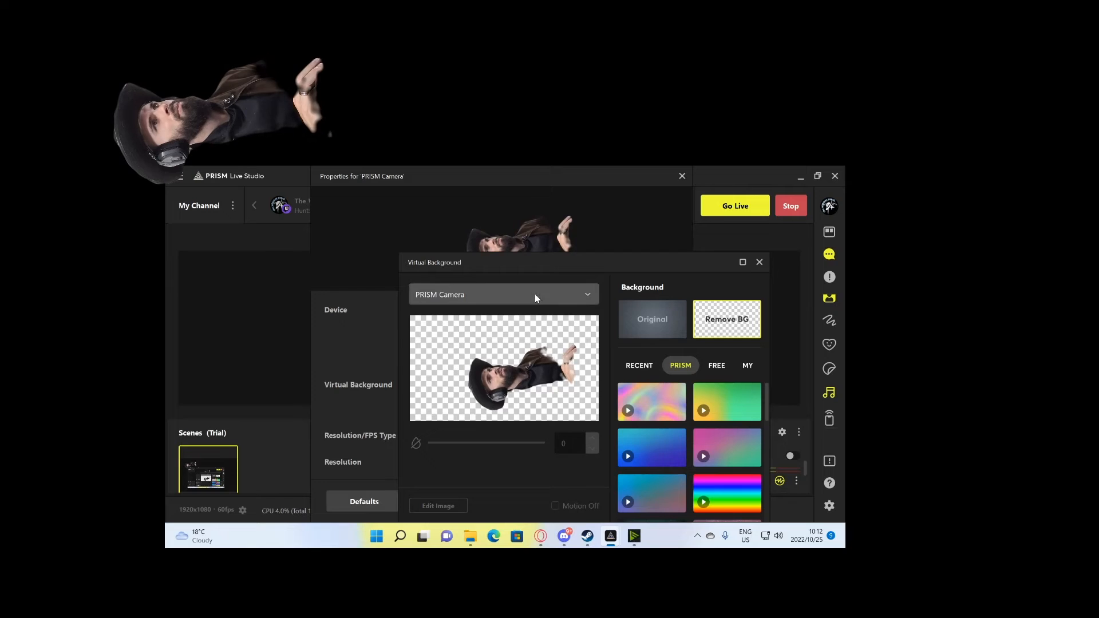
left_click(758, 261)
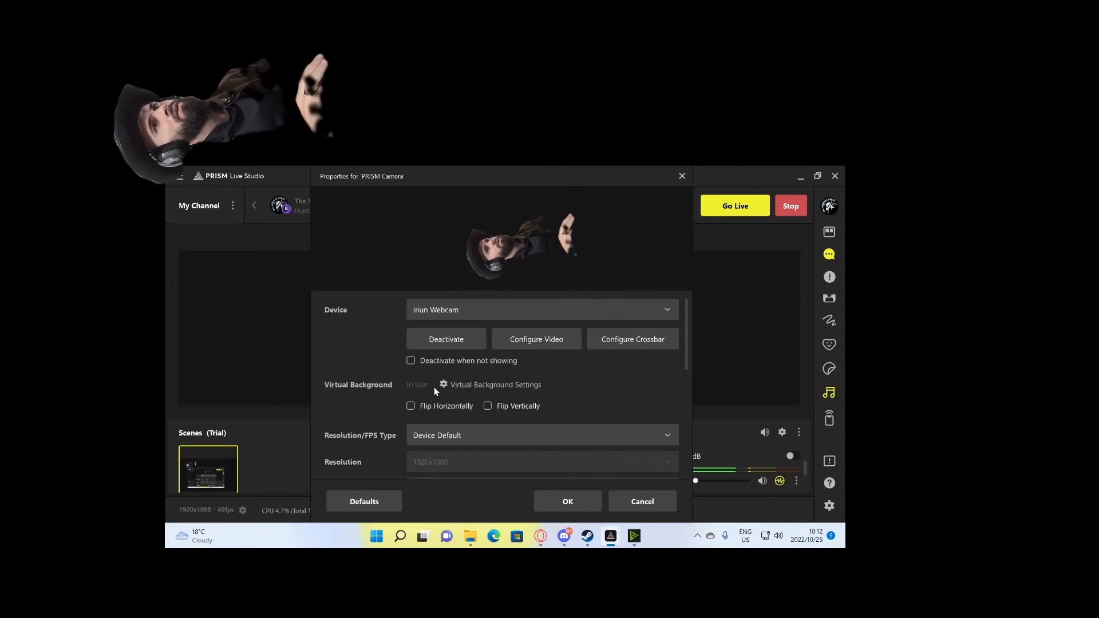
mouse_move(503, 394)
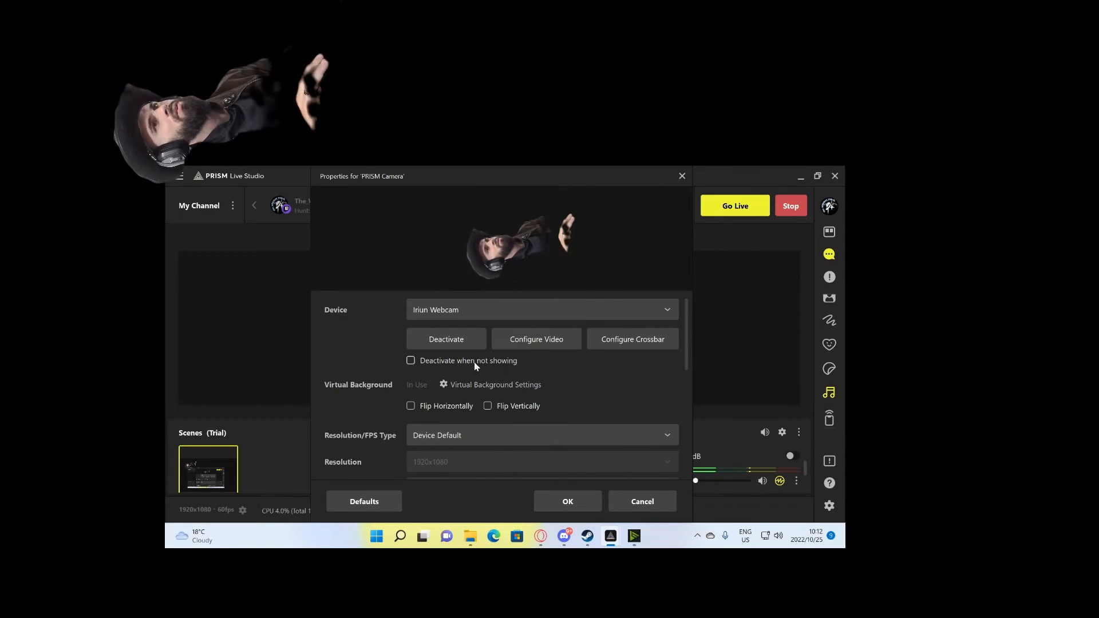
mouse_move(539, 452)
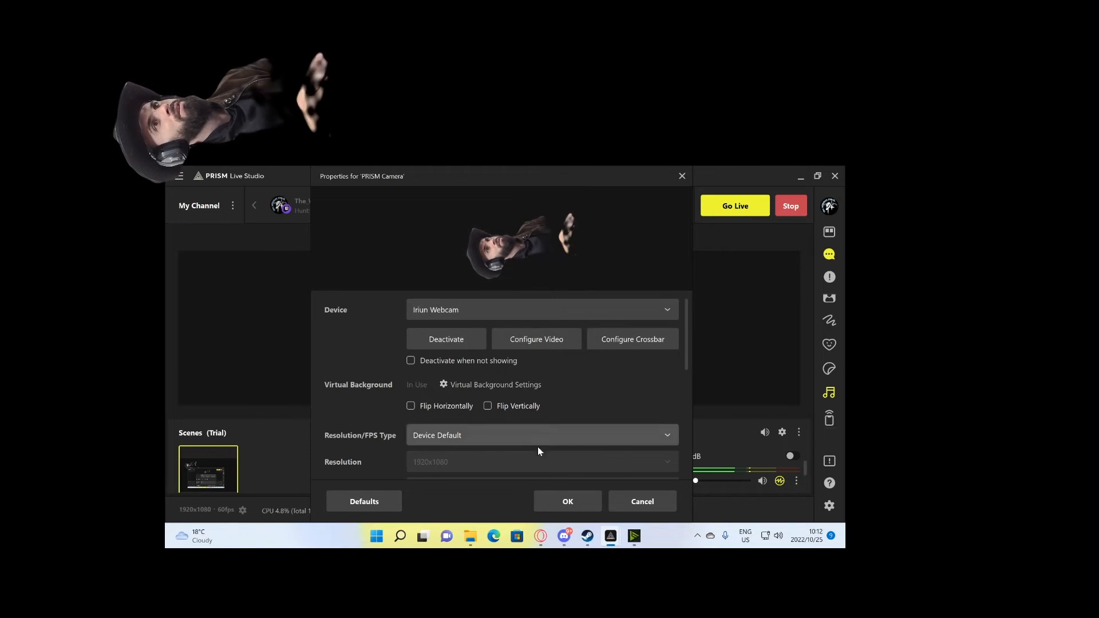
scroll("down", 3)
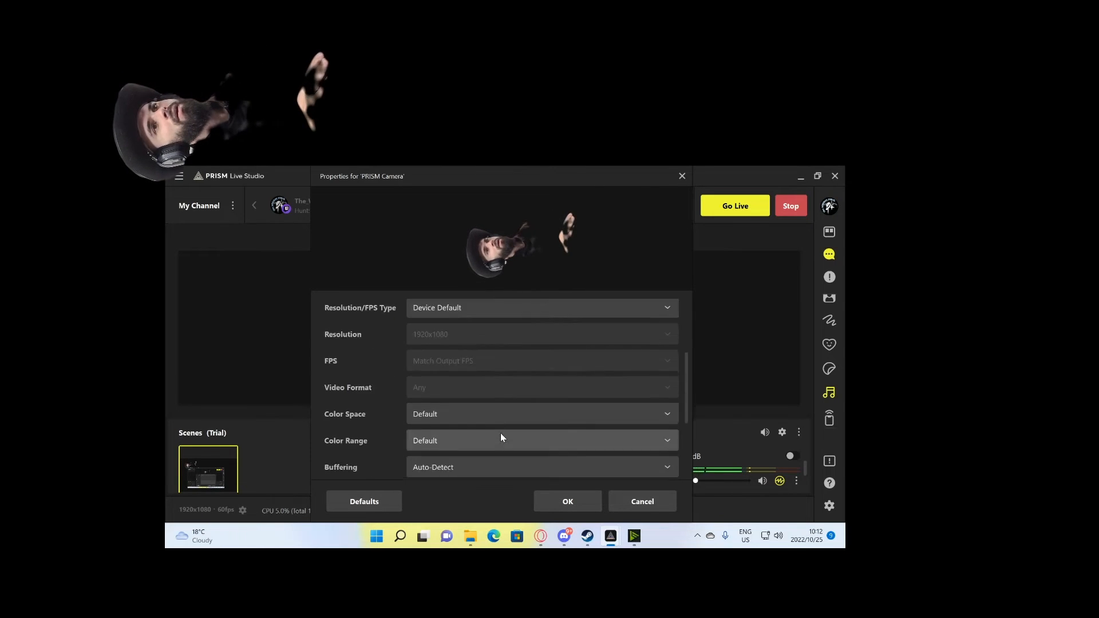
left_click(567, 501)
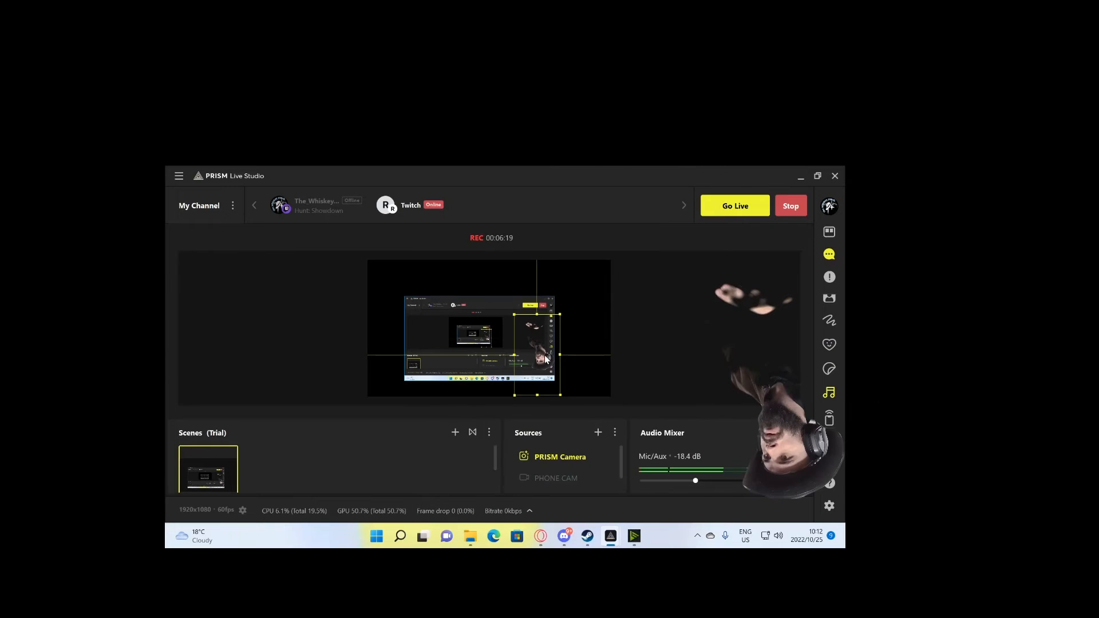
- Resize the PRISM Camera source through its right-click menu, ending at a delete confirmation
right_click(546, 357)
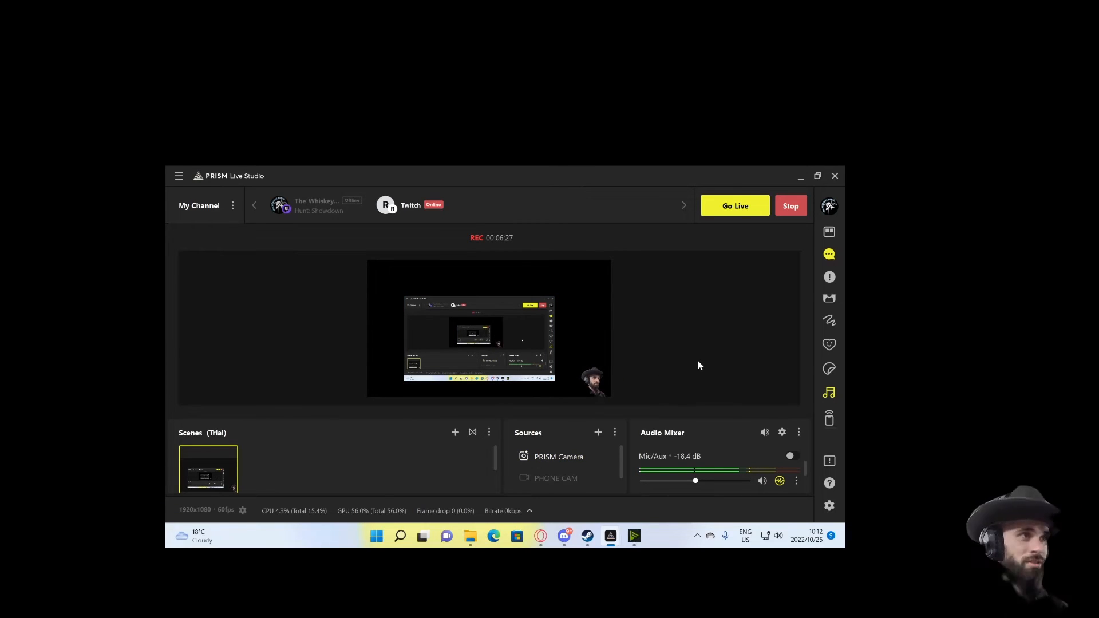
mouse_move(624, 364)
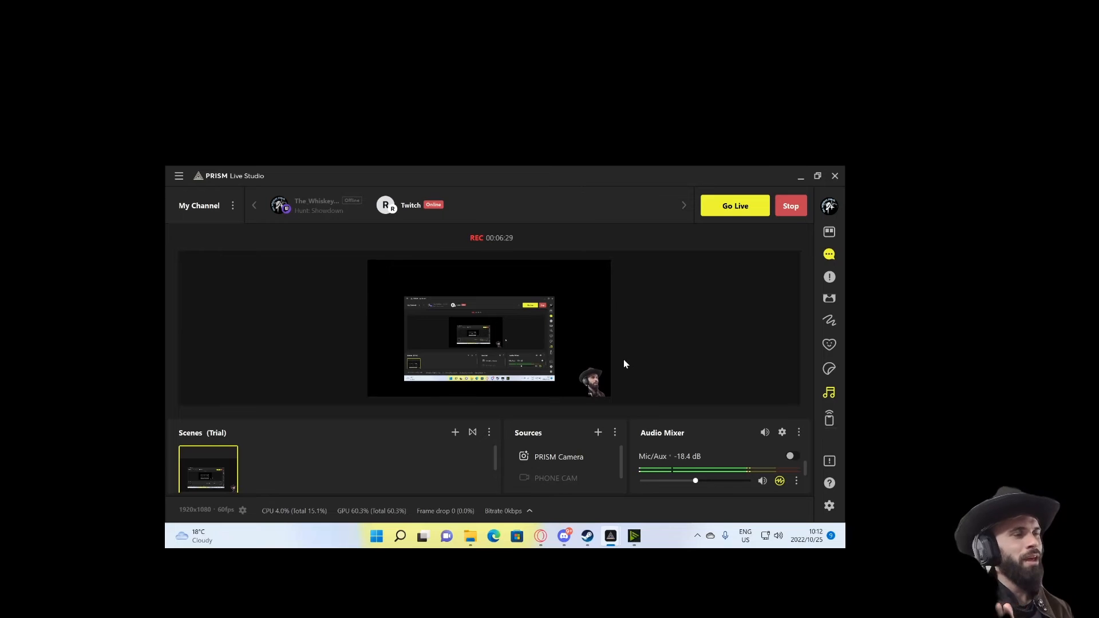
mouse_move(590, 427)
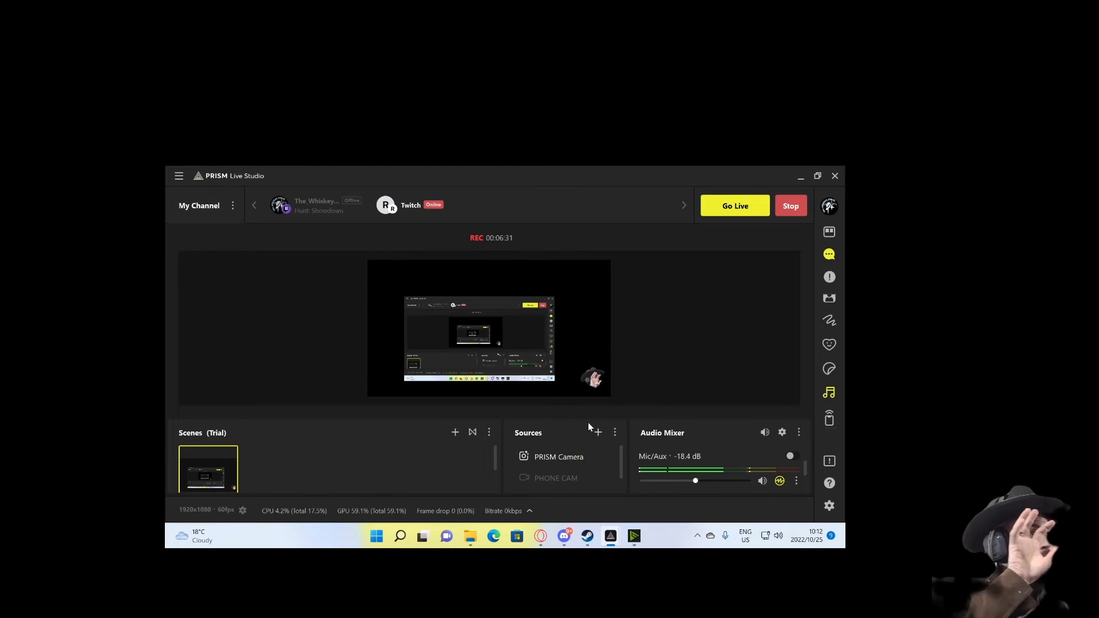
left_click(553, 457)
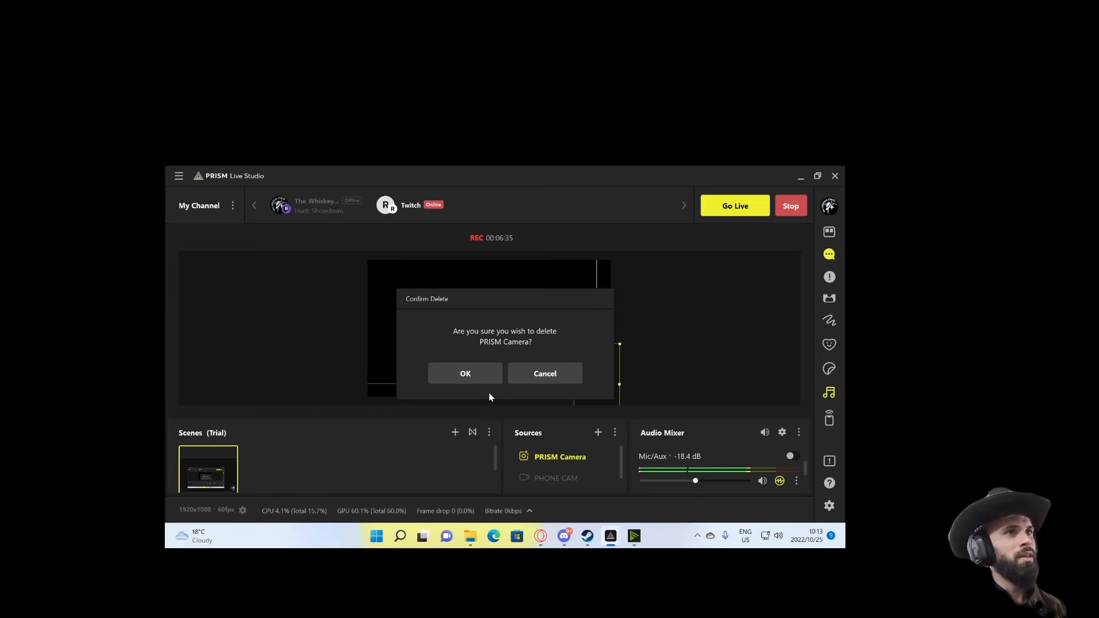
- Confirm deleting the PRISM Camera source
left_click(465, 372)
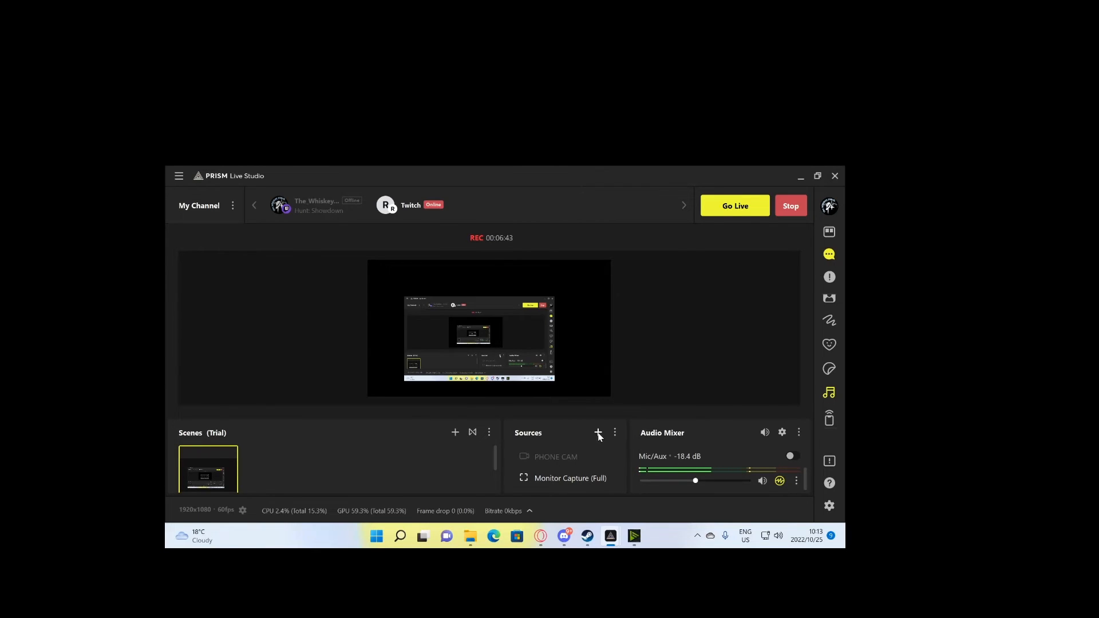
- Add the existing PHONE CAM source, switch its device to Iriun Webcam, and activate it
left_click(599, 433)
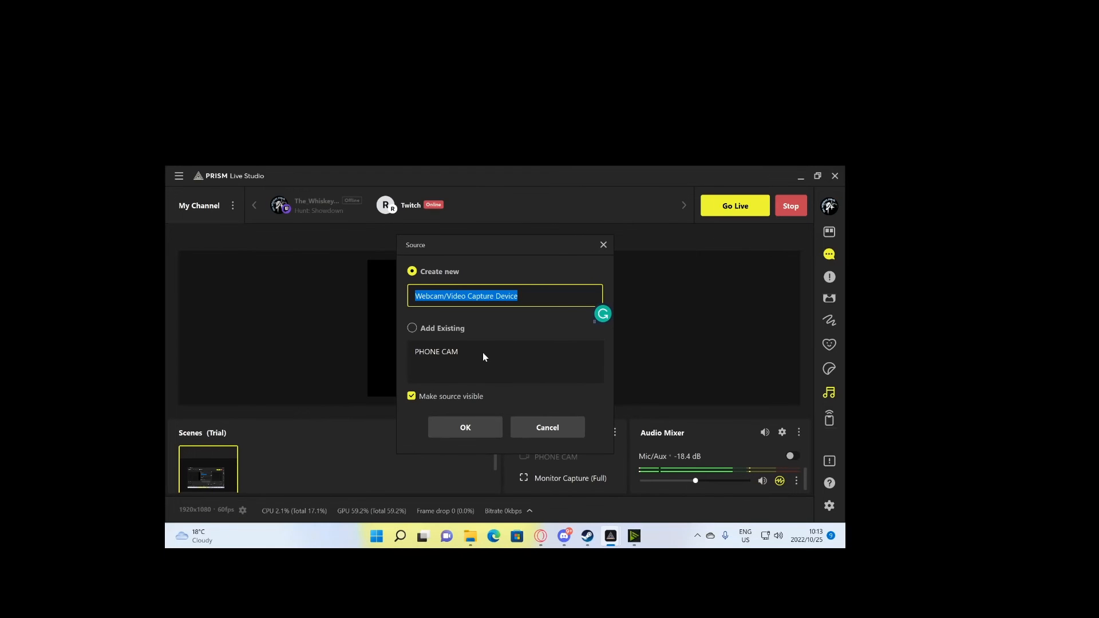
left_click(465, 427)
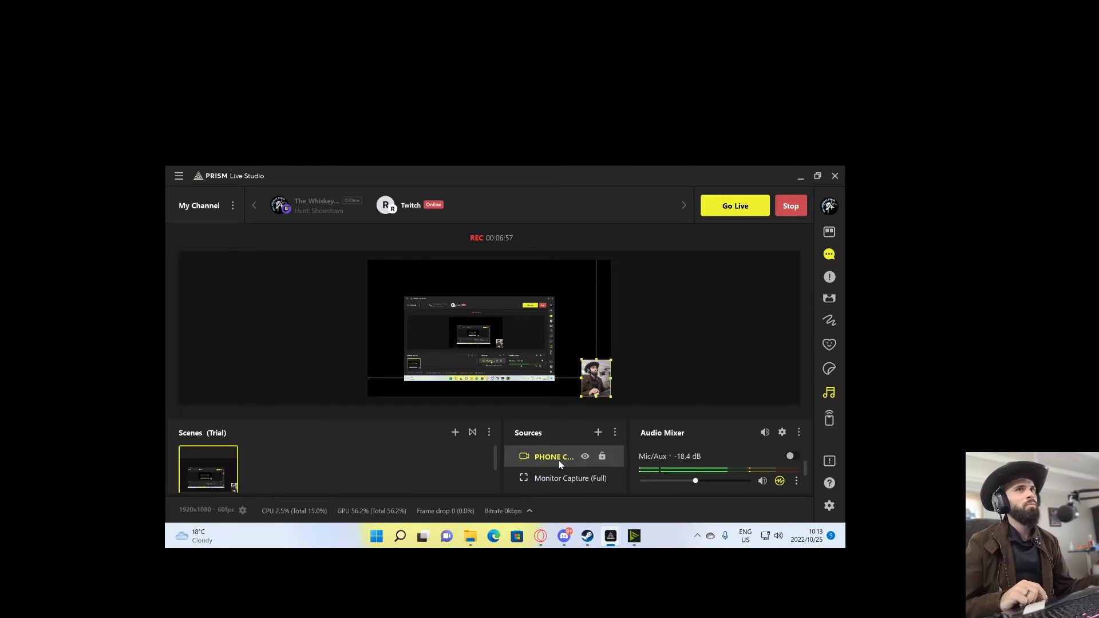
double_click(553, 457)
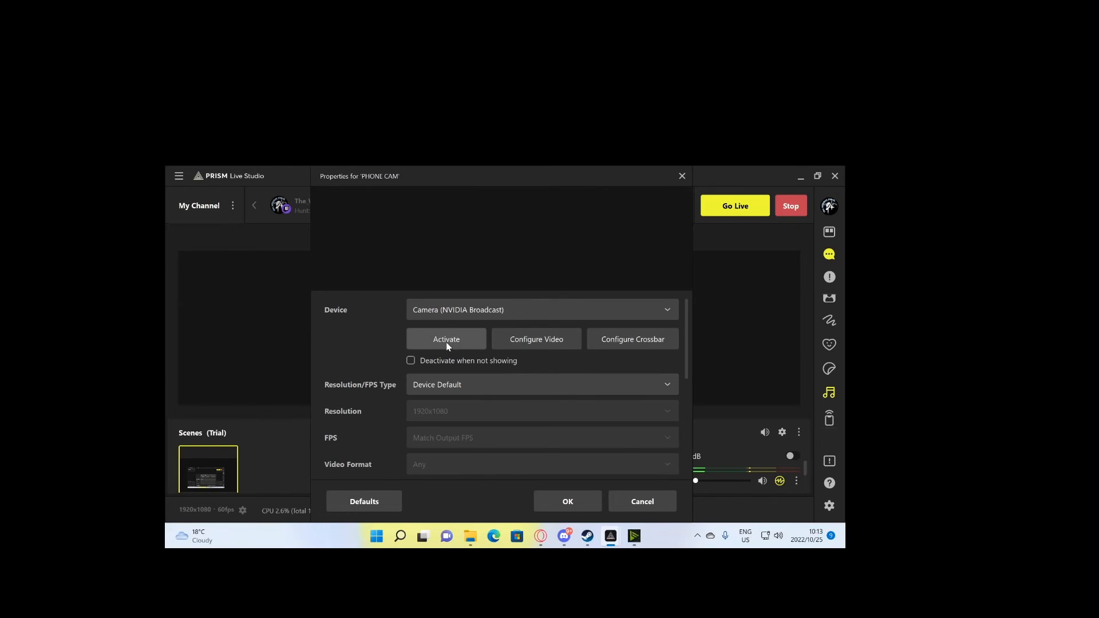
left_click(446, 340)
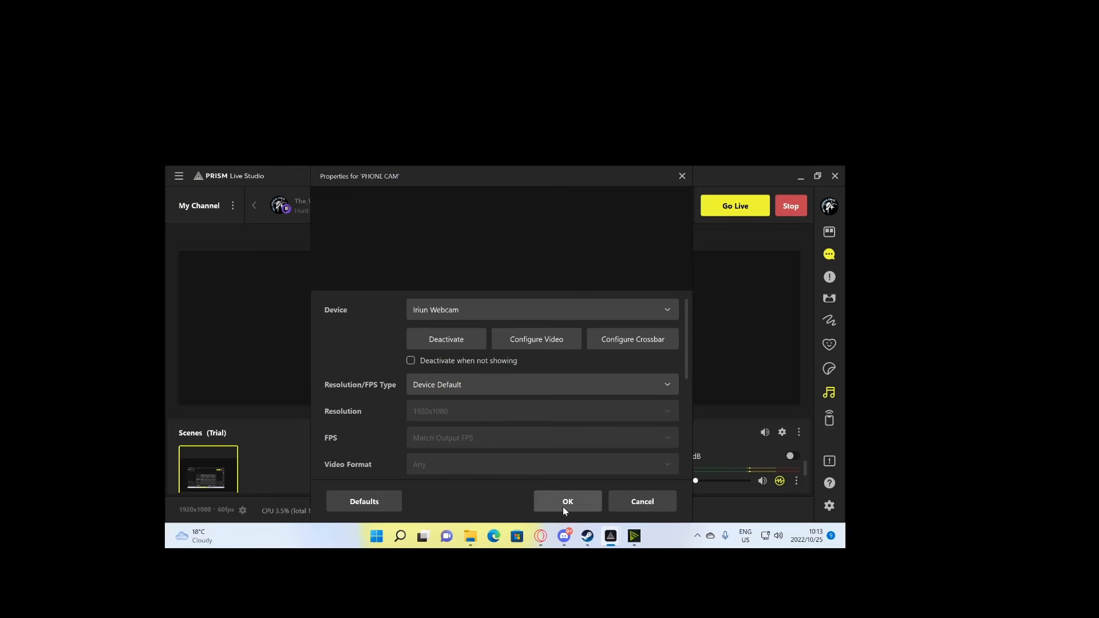
left_click(567, 501)
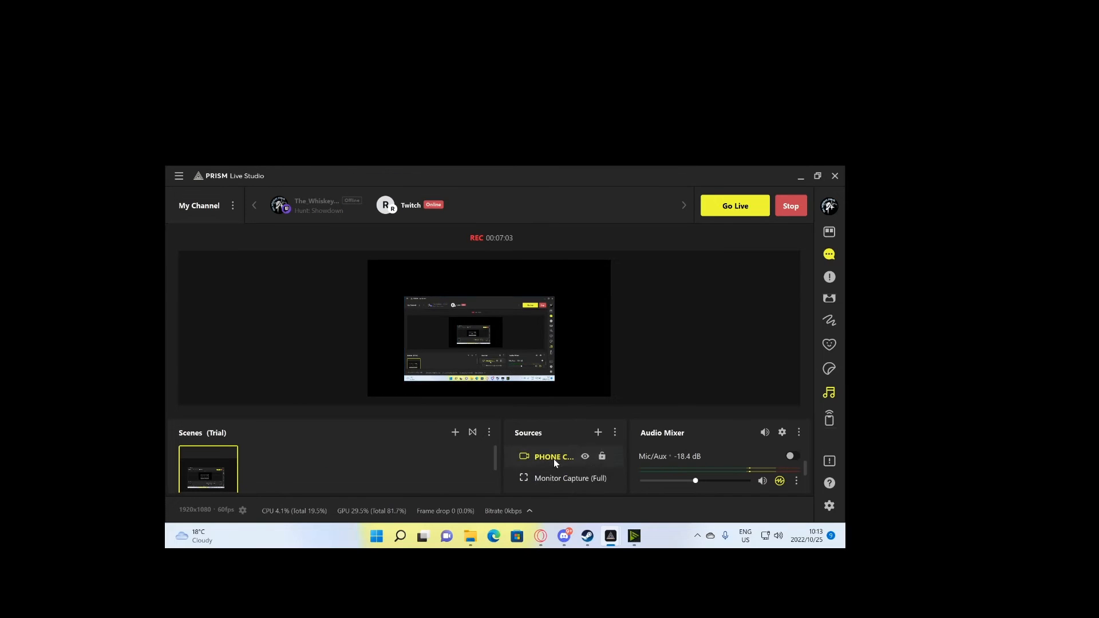
double_click(553, 456)
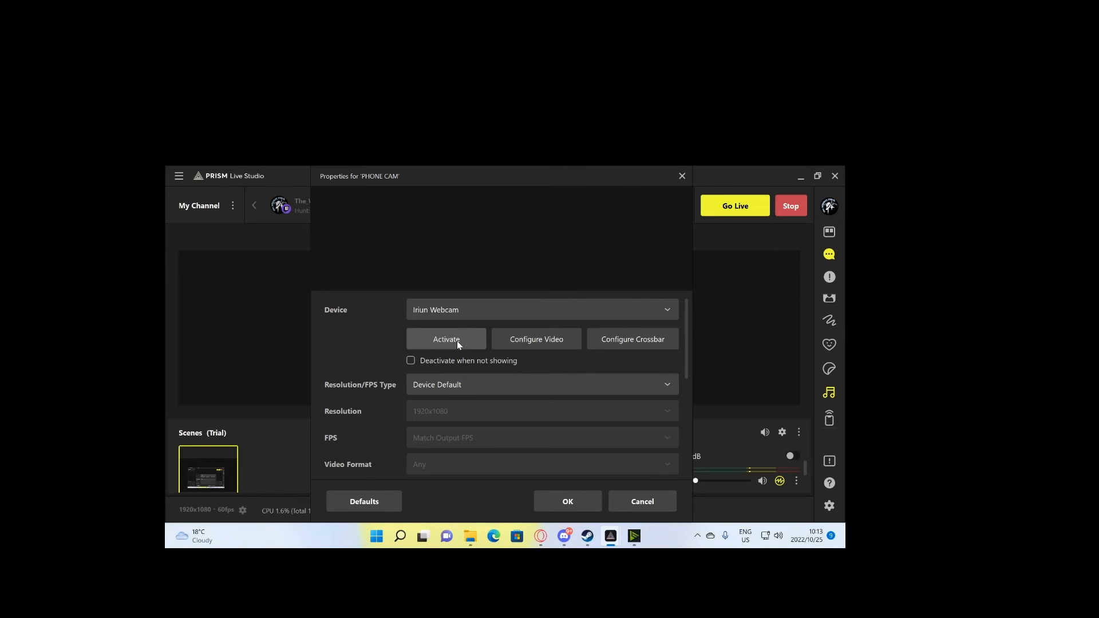
left_click(446, 340)
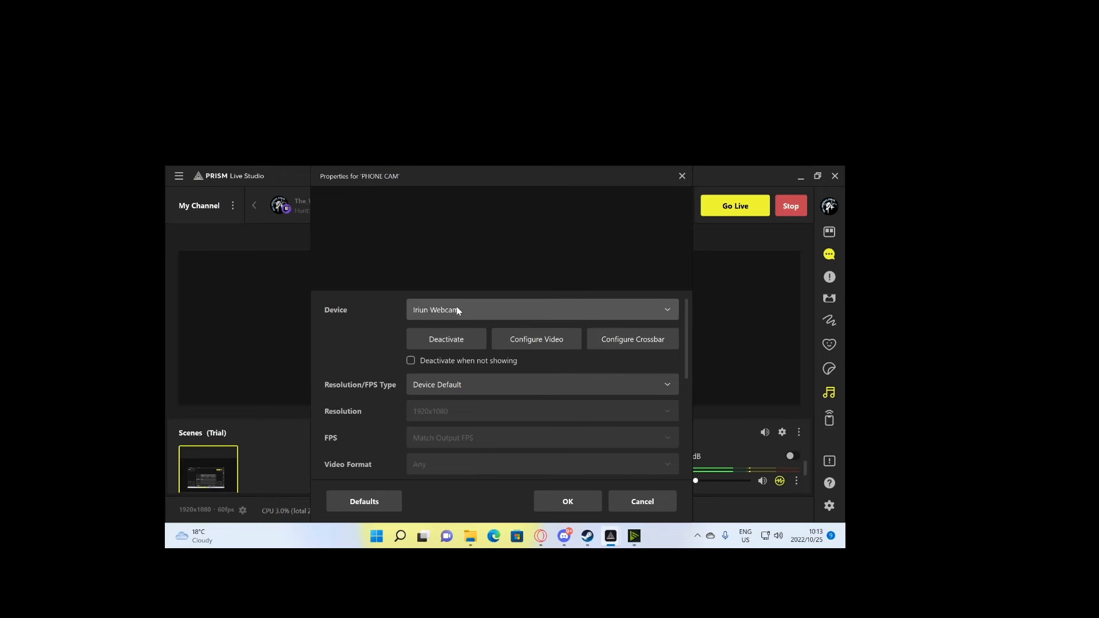
- Pick a different camera source in NVIDIA Broadcast's Camera Source list
left_click(634, 537)
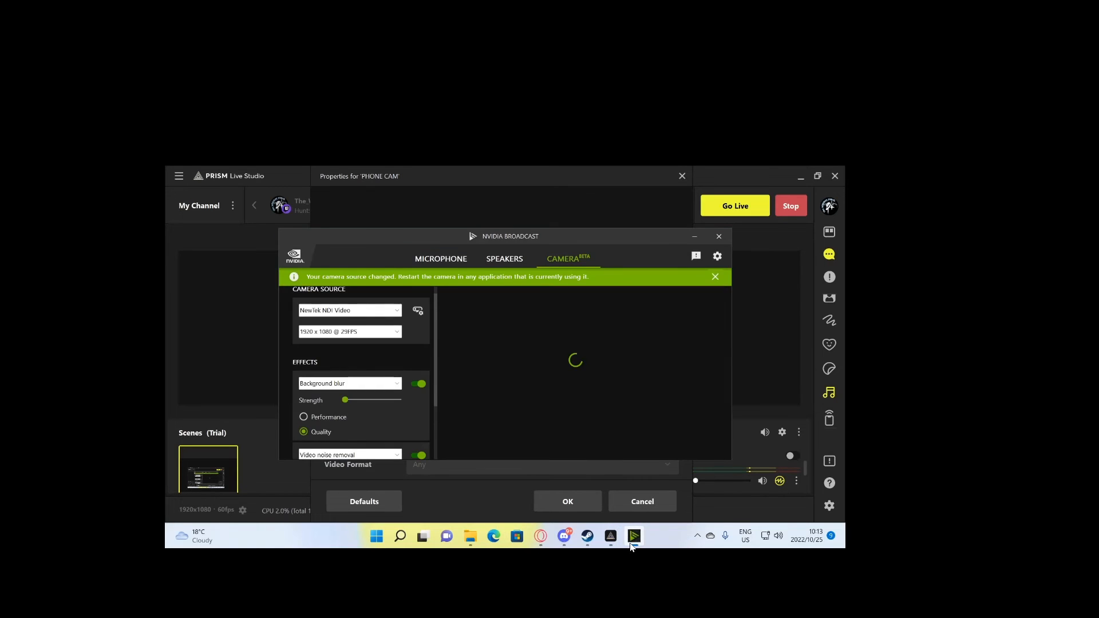
left_click(349, 309)
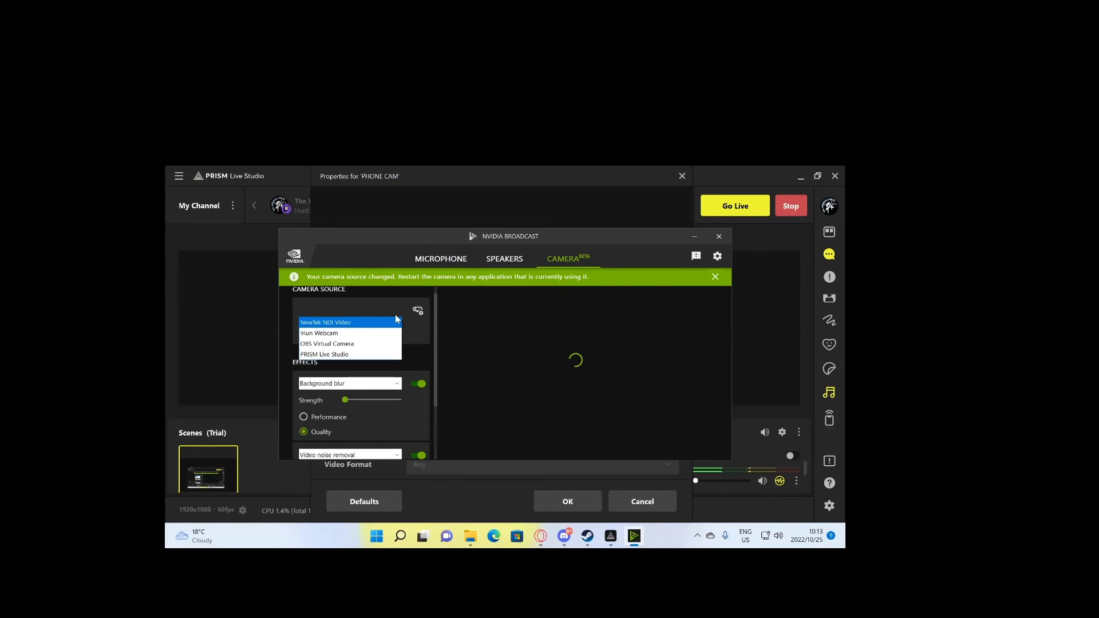
left_click(319, 333)
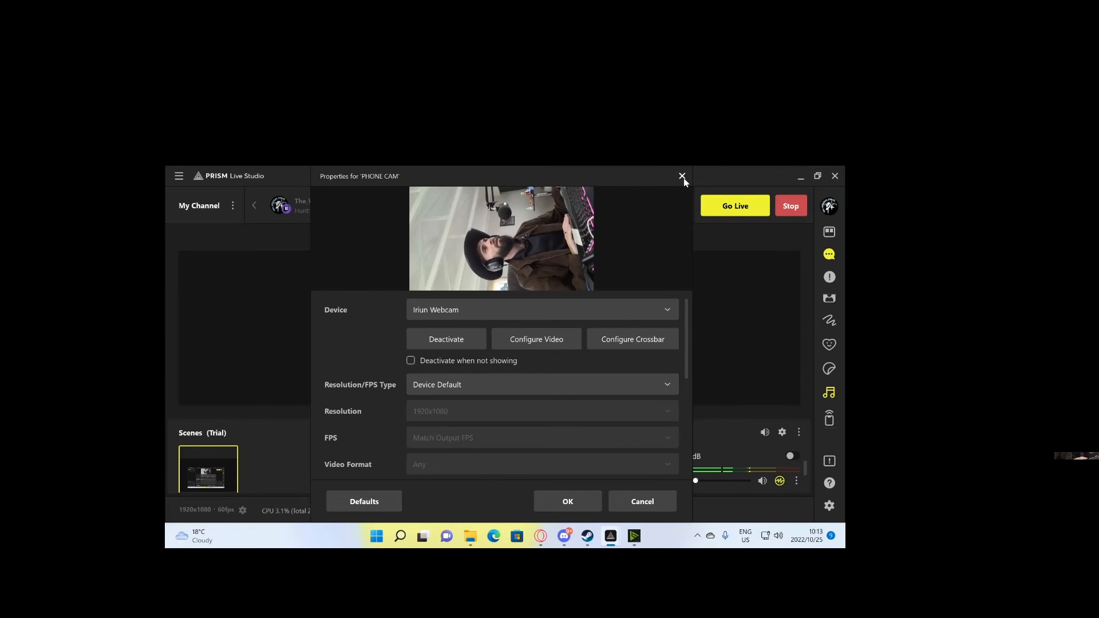
- Close the PHONE CAM properties and select PHONE CAM in the Sources list
left_click(682, 176)
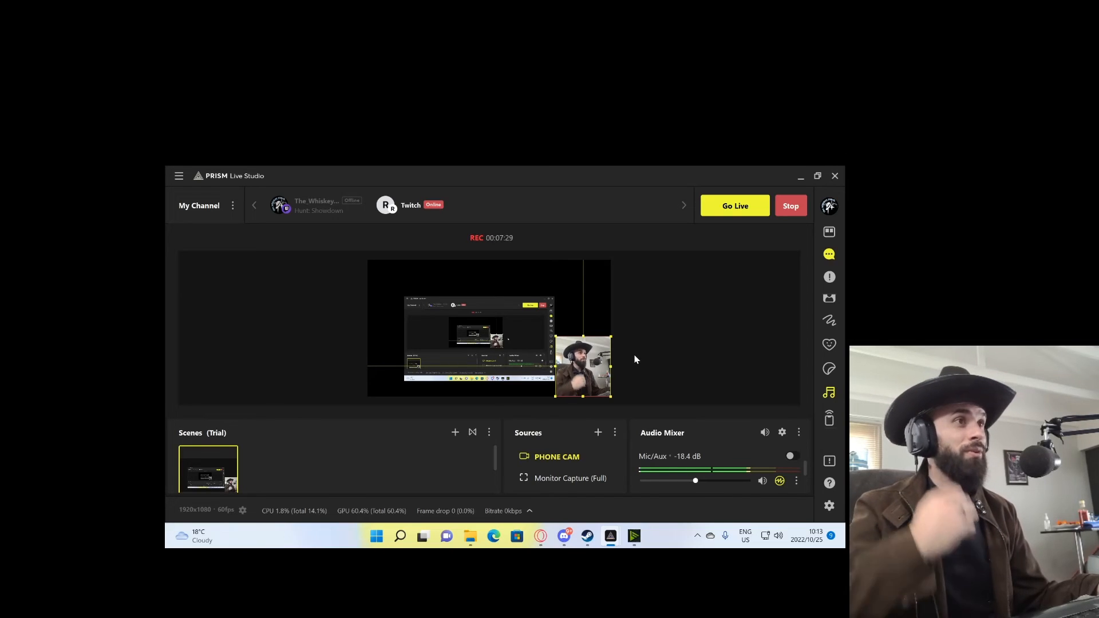
left_click(554, 456)
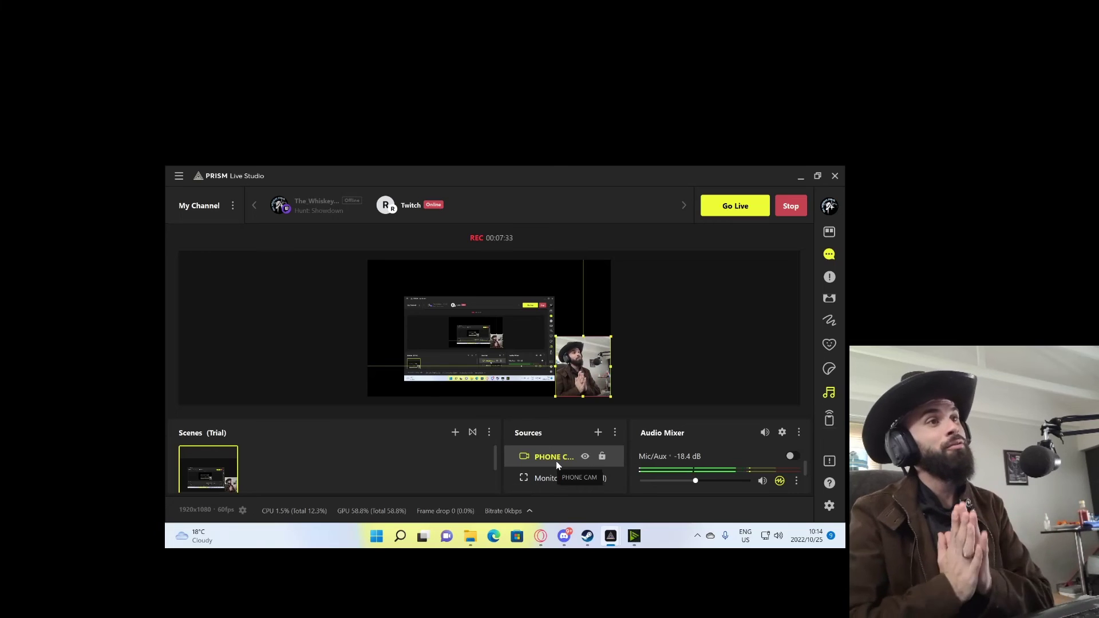
- Add a Color Correction effect filter to PHONE CAM from its Filters window
right_click(553, 456)
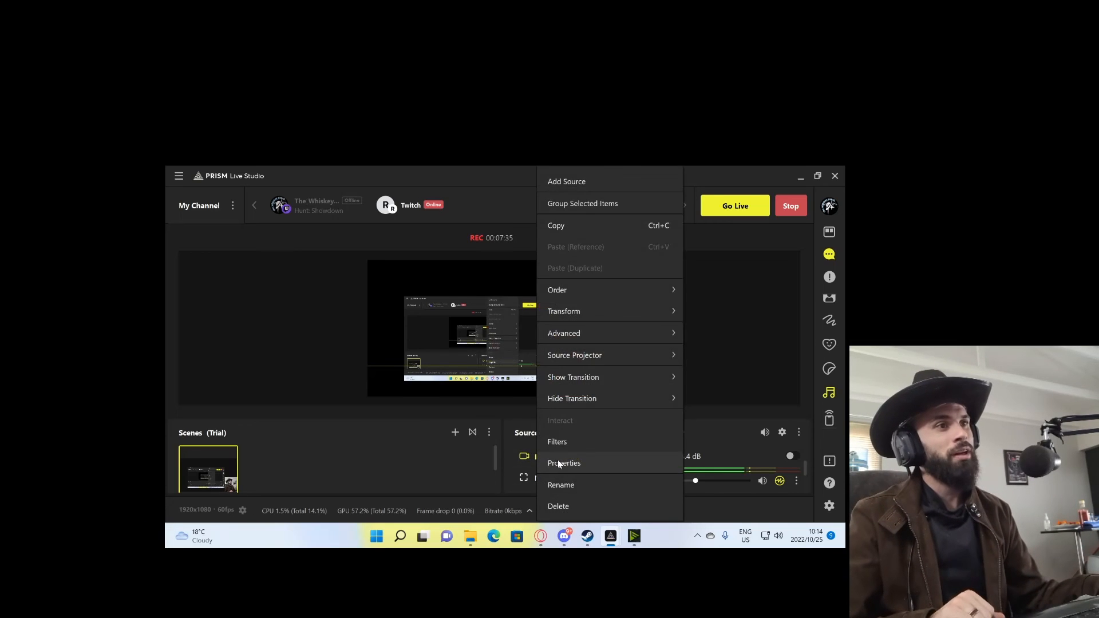
left_click(557, 442)
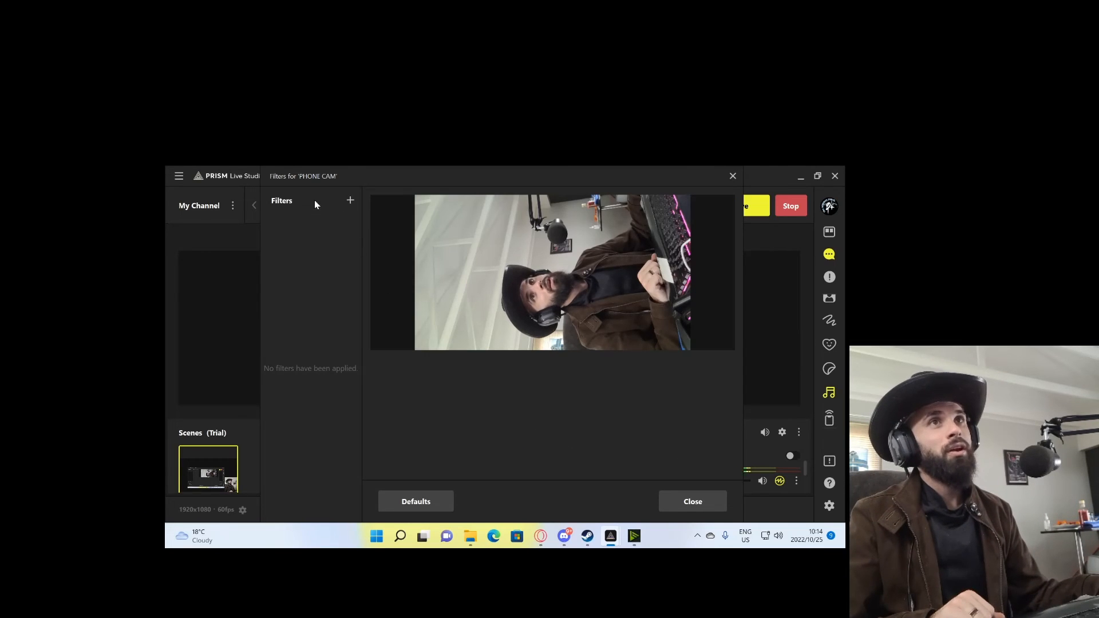
left_click(350, 200)
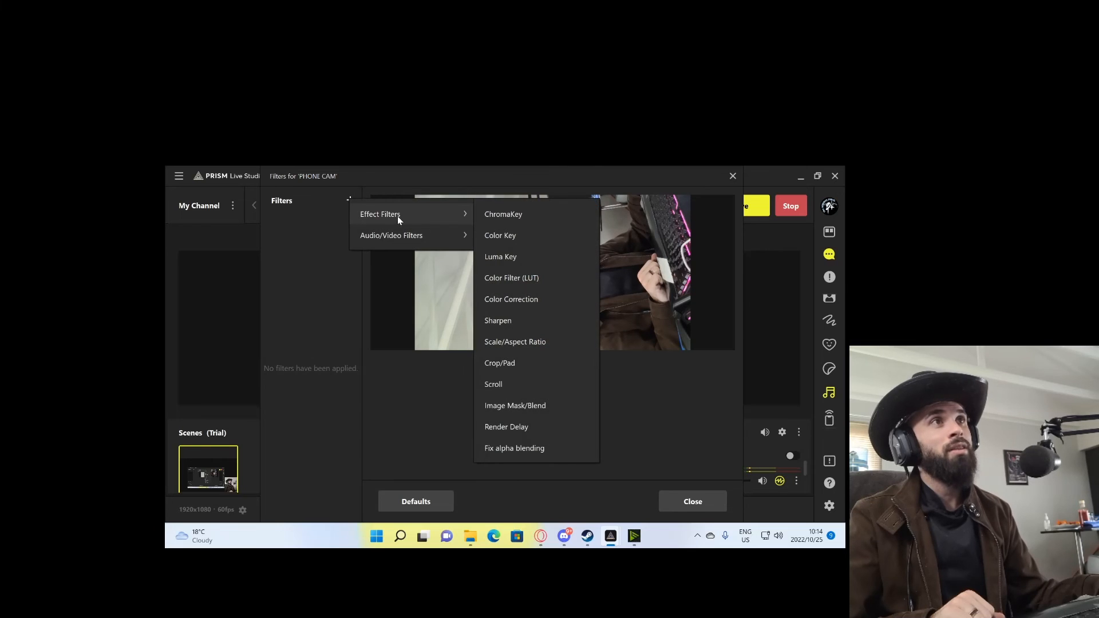
mouse_move(512, 278)
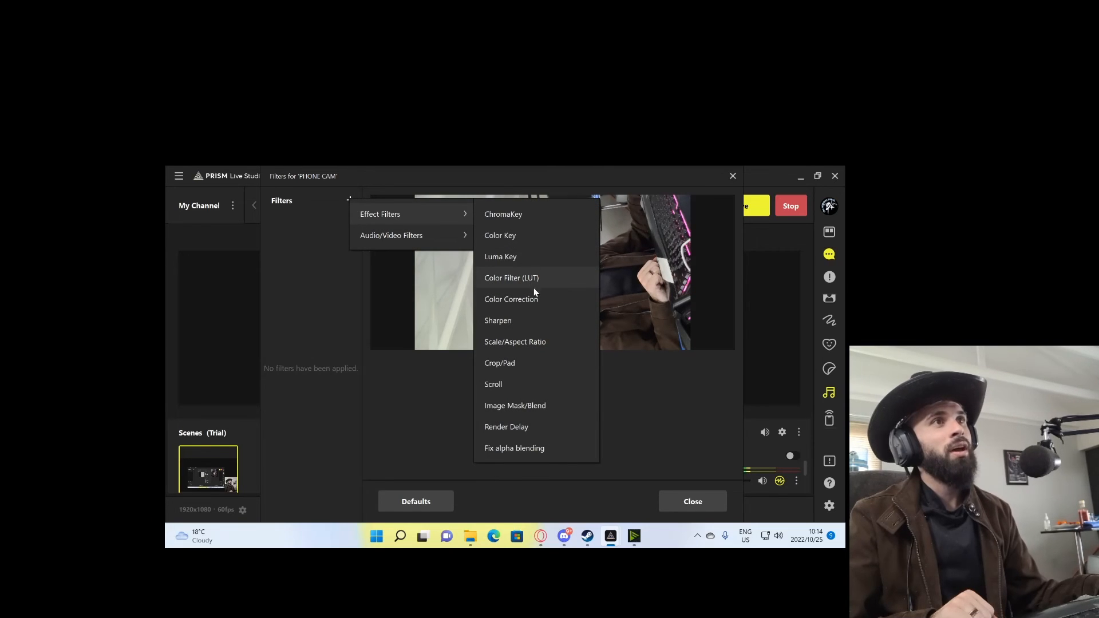
left_click(512, 298)
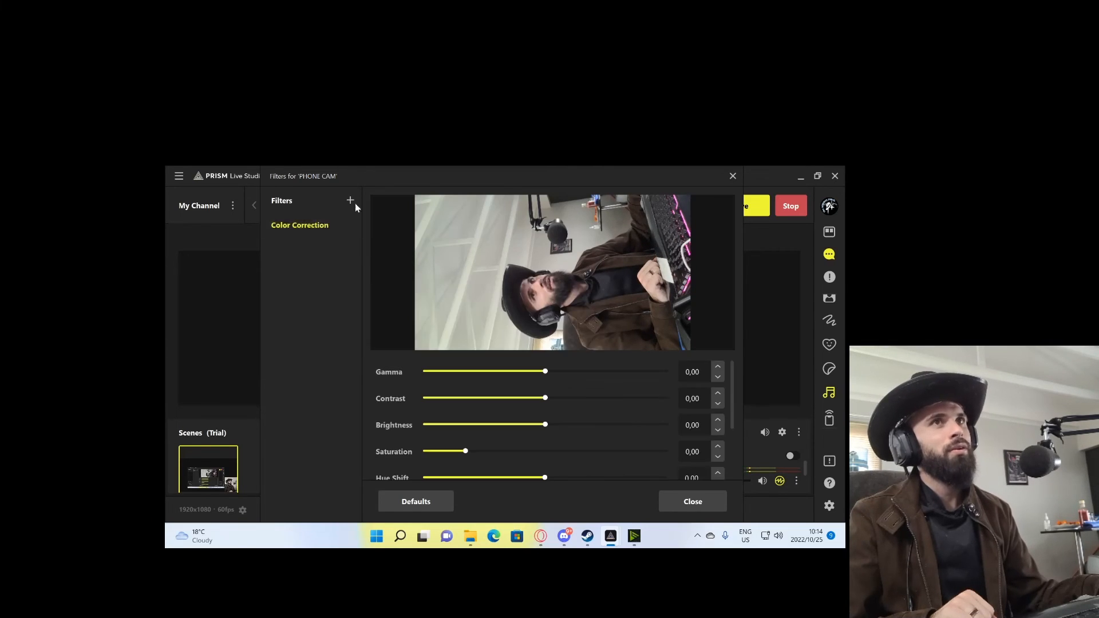
- Add a ChromaKey filter to PHONE CAM, close Filters, and reopen PHONE CAM's properties
left_click(350, 201)
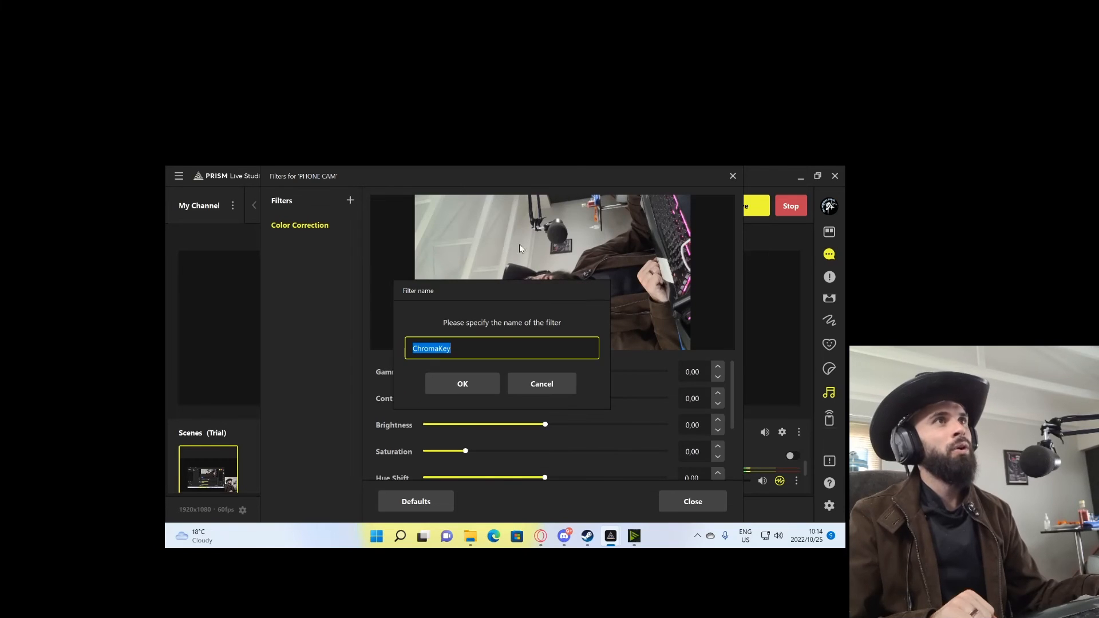
left_click(462, 384)
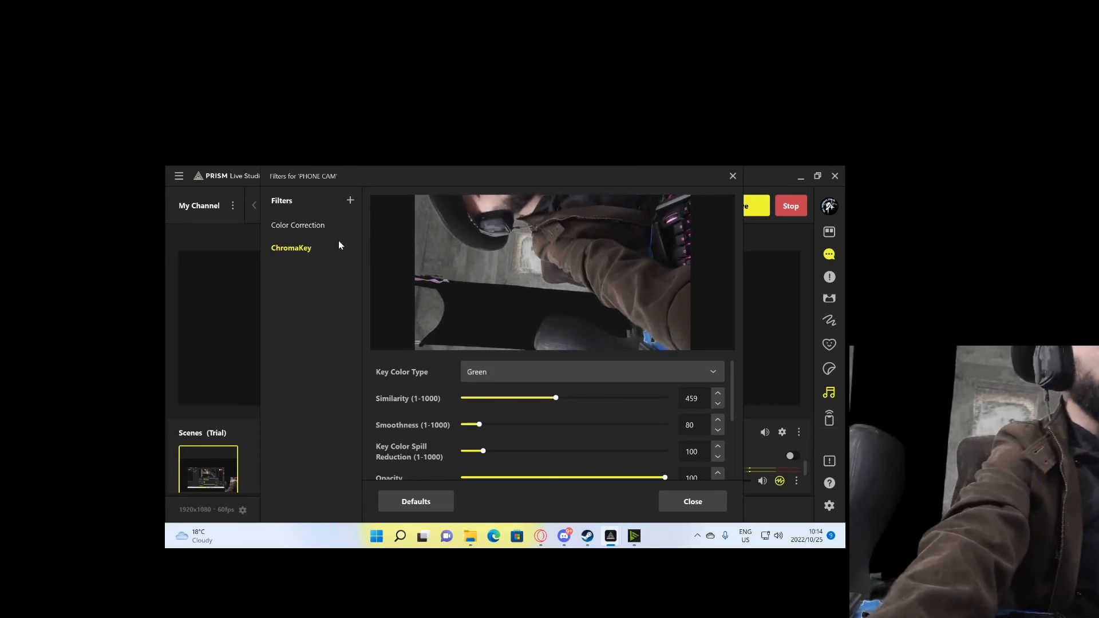
left_click(691, 501)
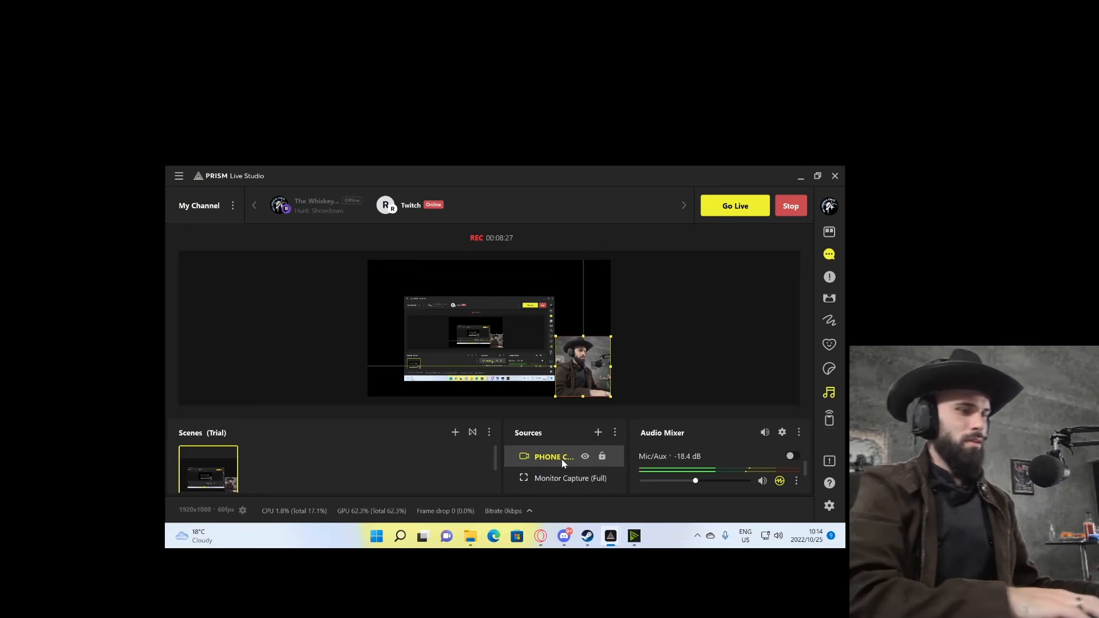
double_click(554, 456)
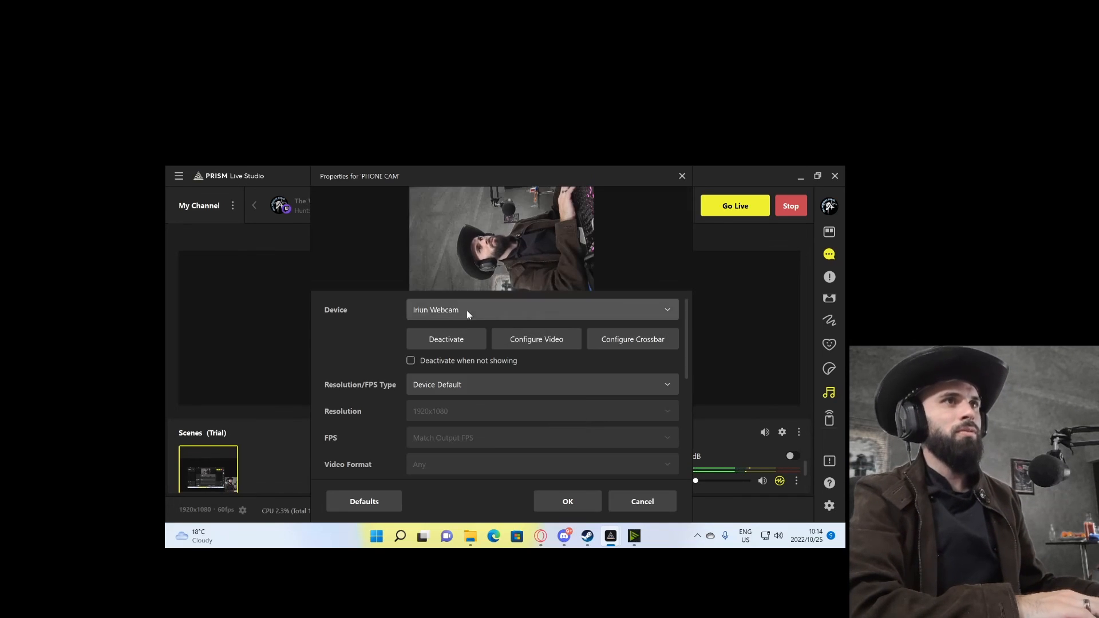